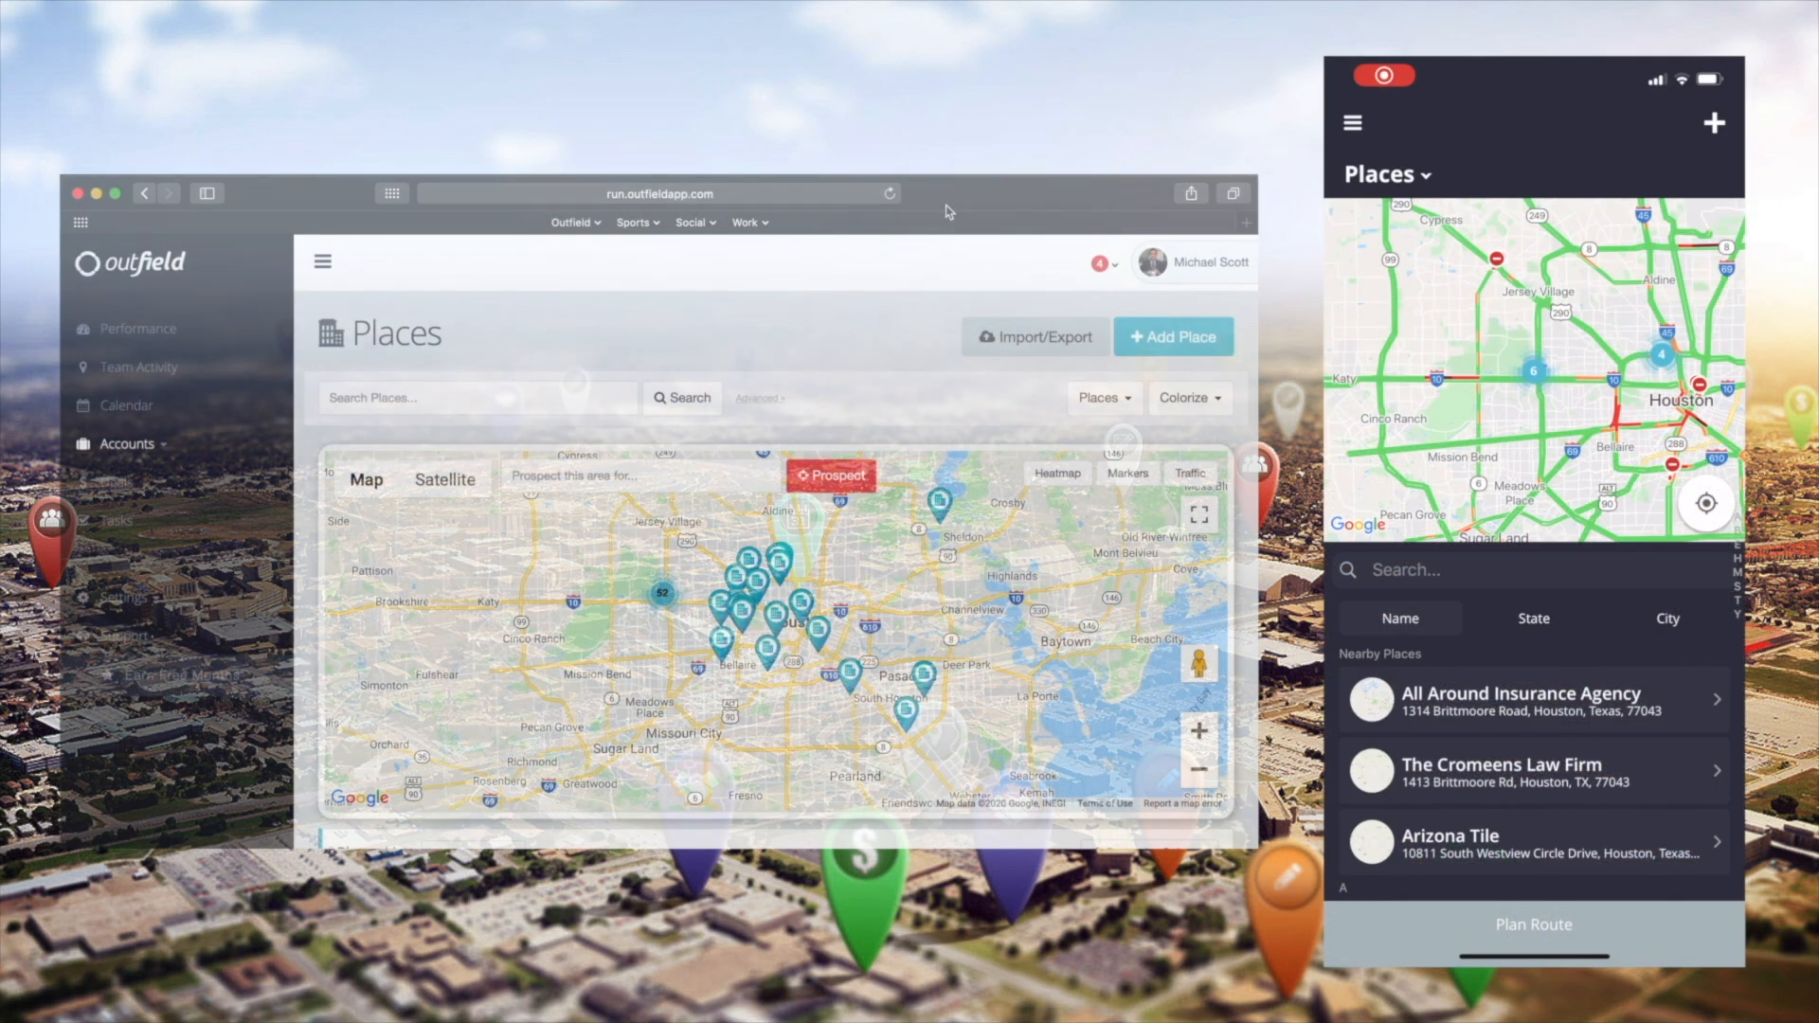
Edit the Phone field of All Around Insurance Agency in Places and save it.
click(1519, 701)
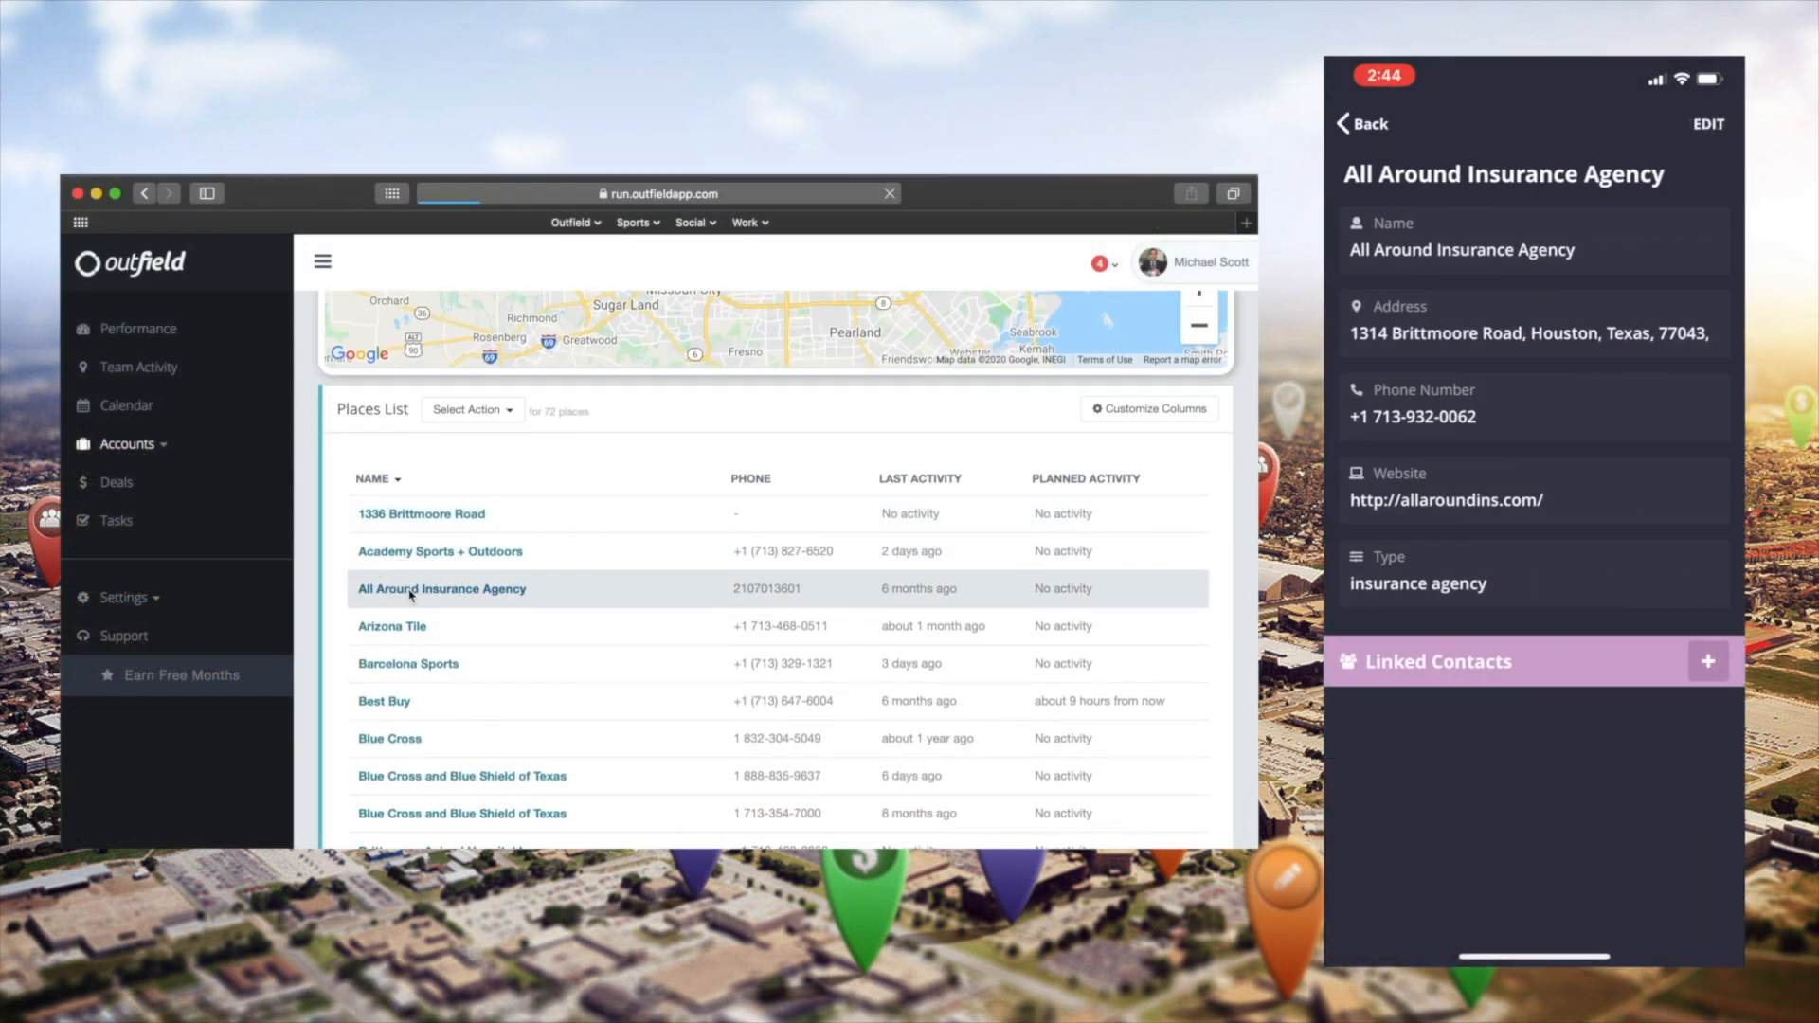
click(1706, 125)
text(210)
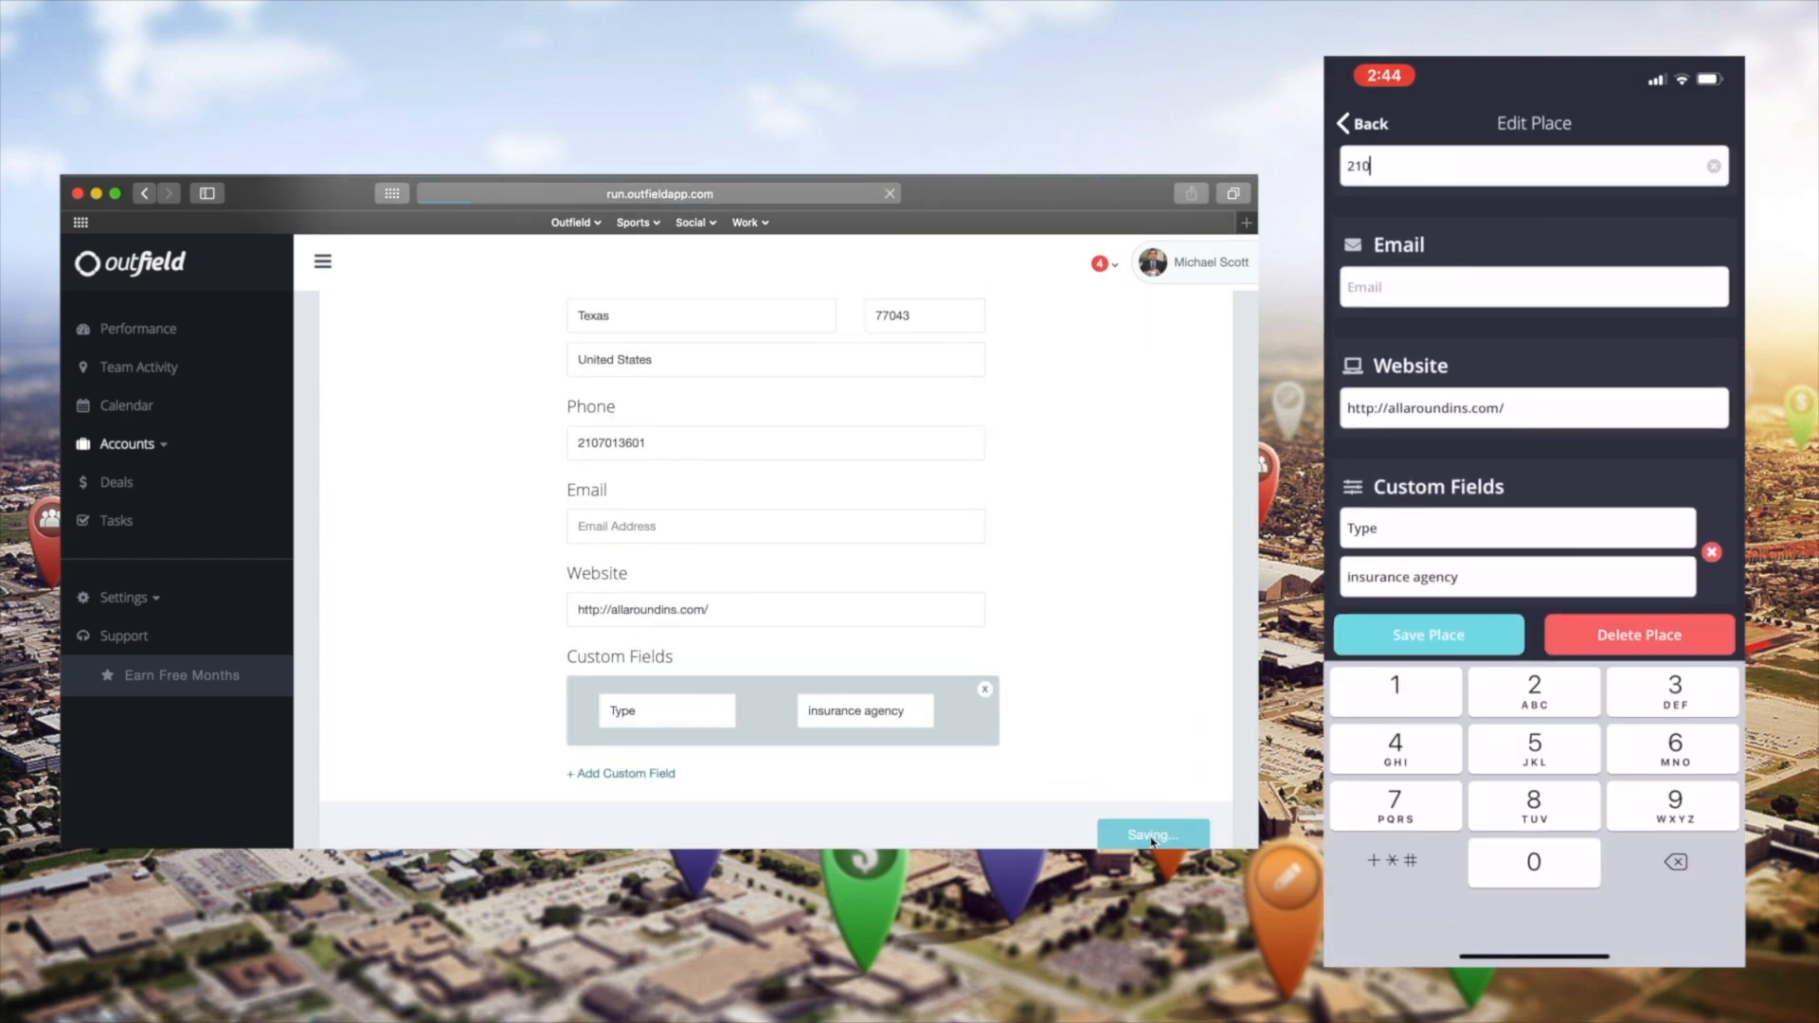
click(1150, 833)
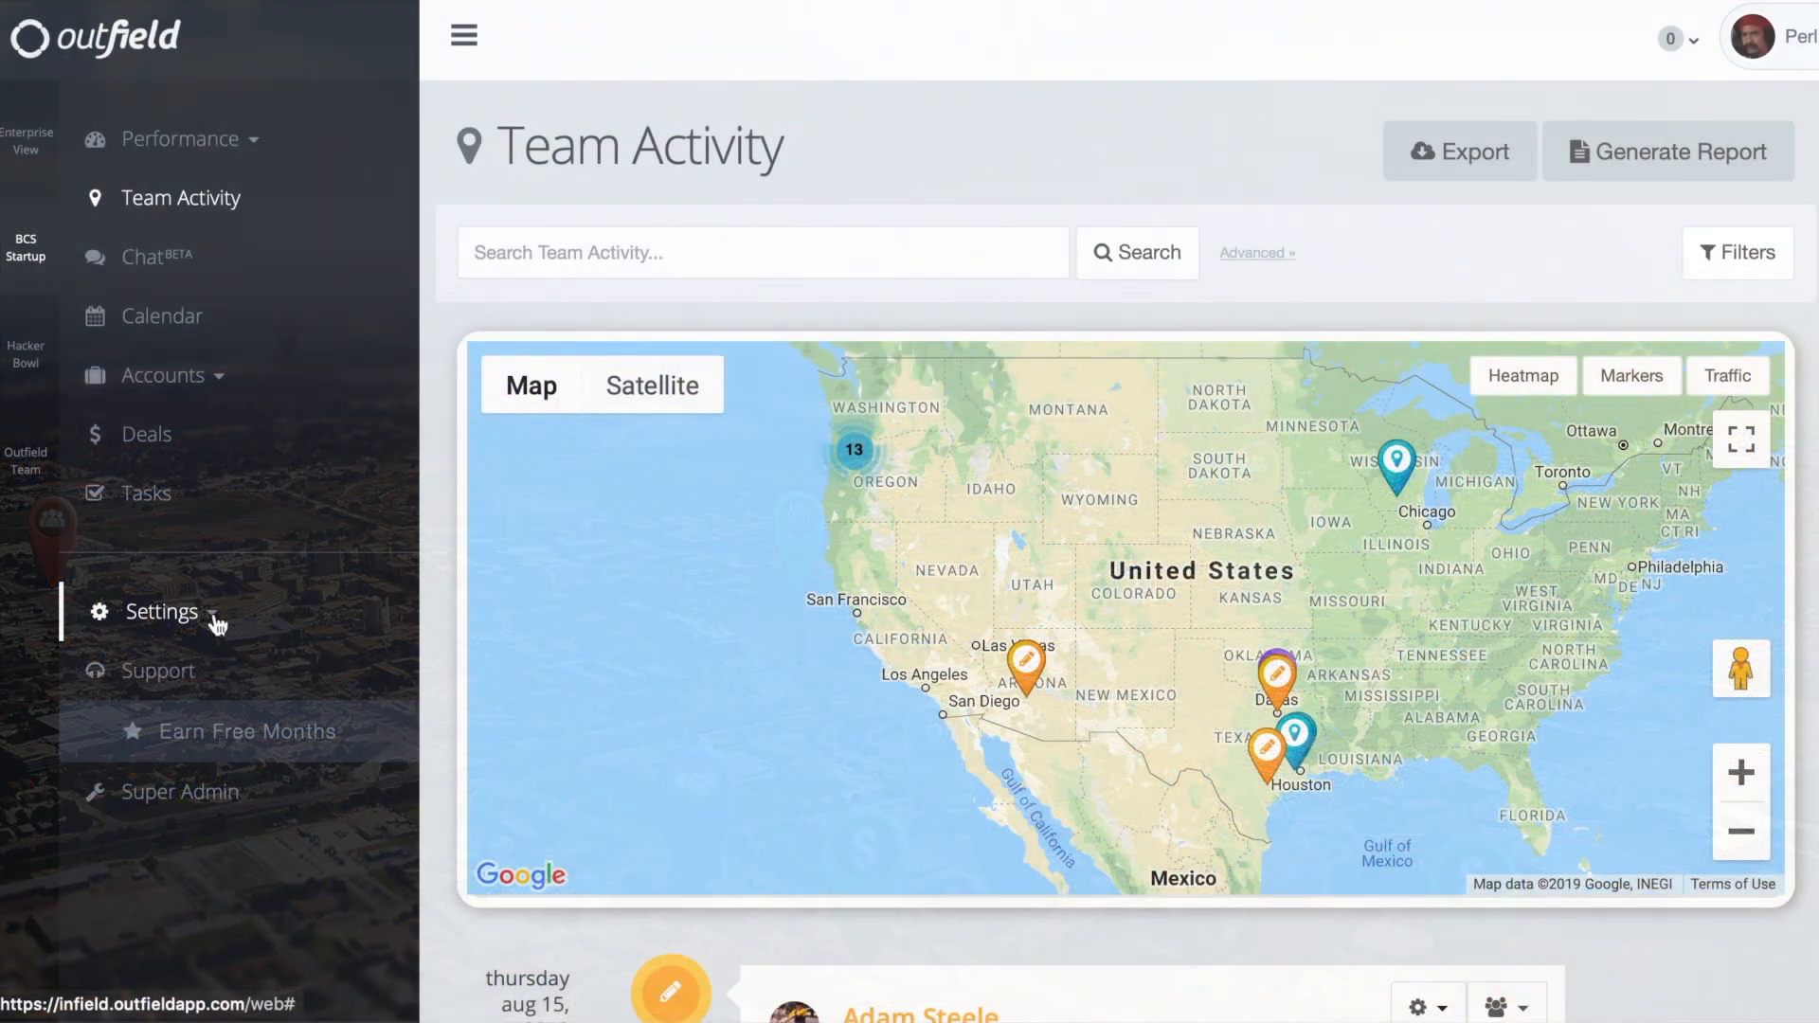
Go to Settings > Import/Export to reach the Import & Export Data page.
click(161, 612)
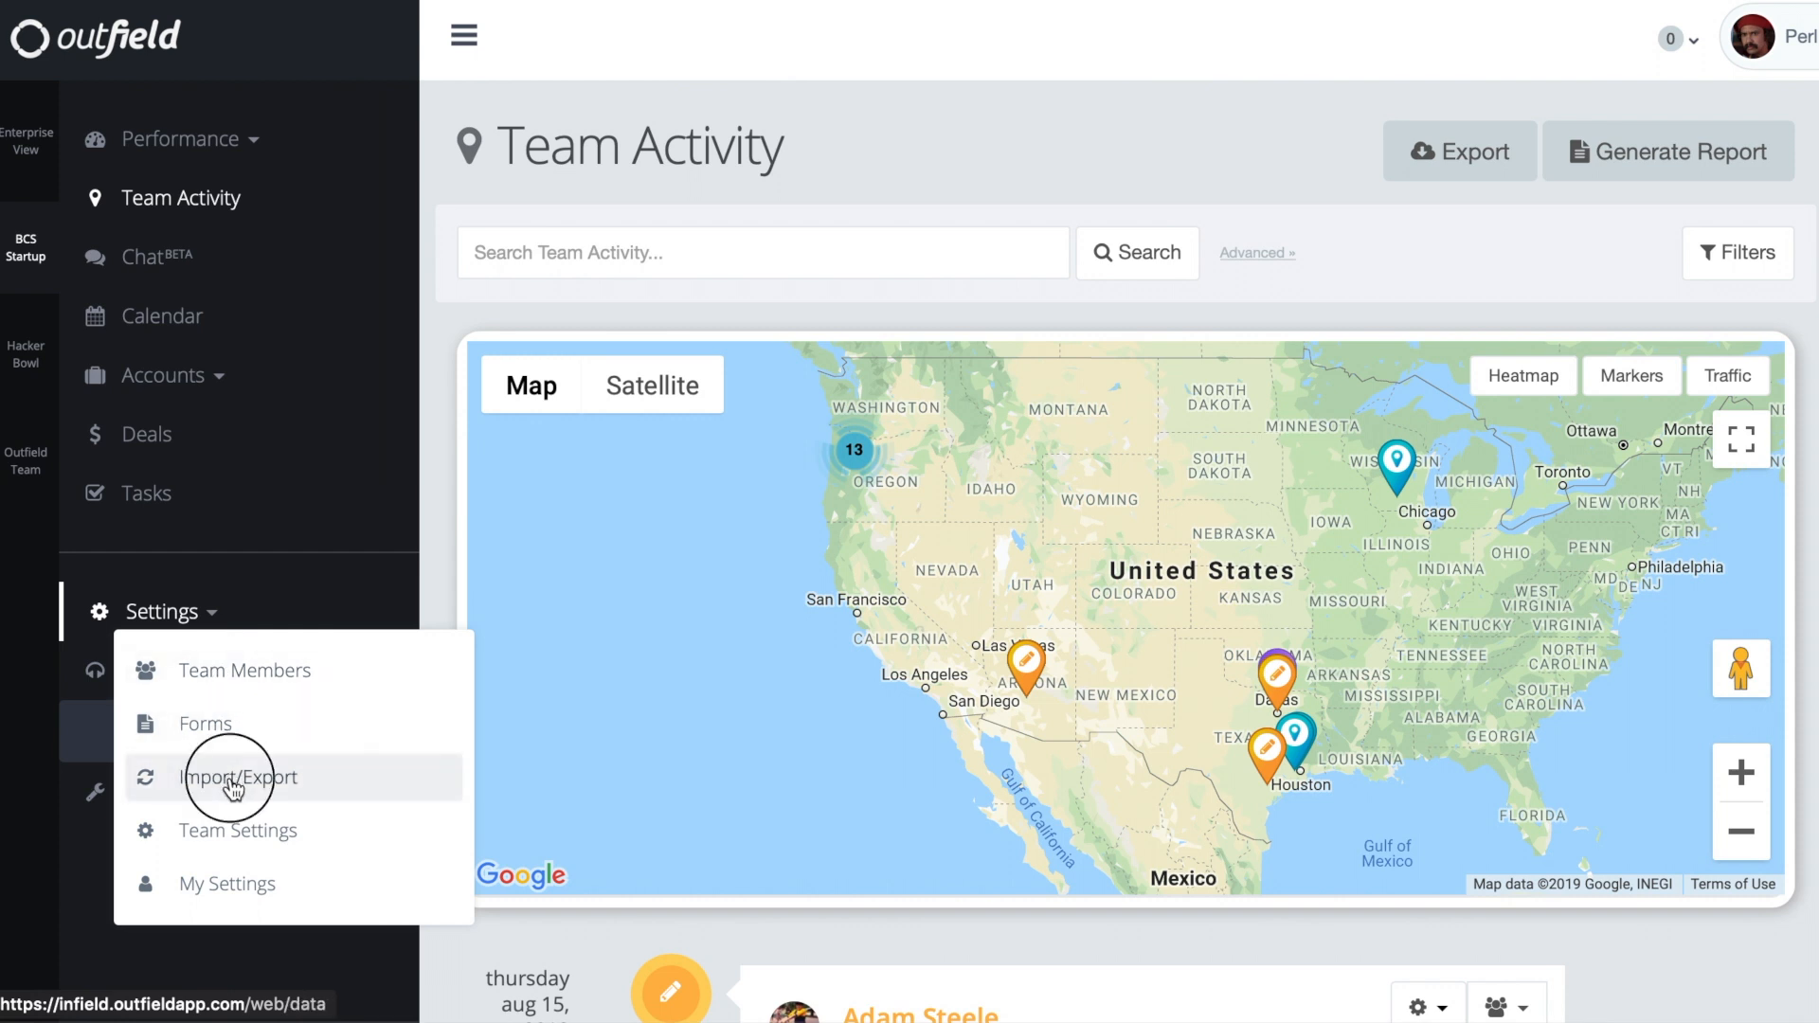
click(238, 777)
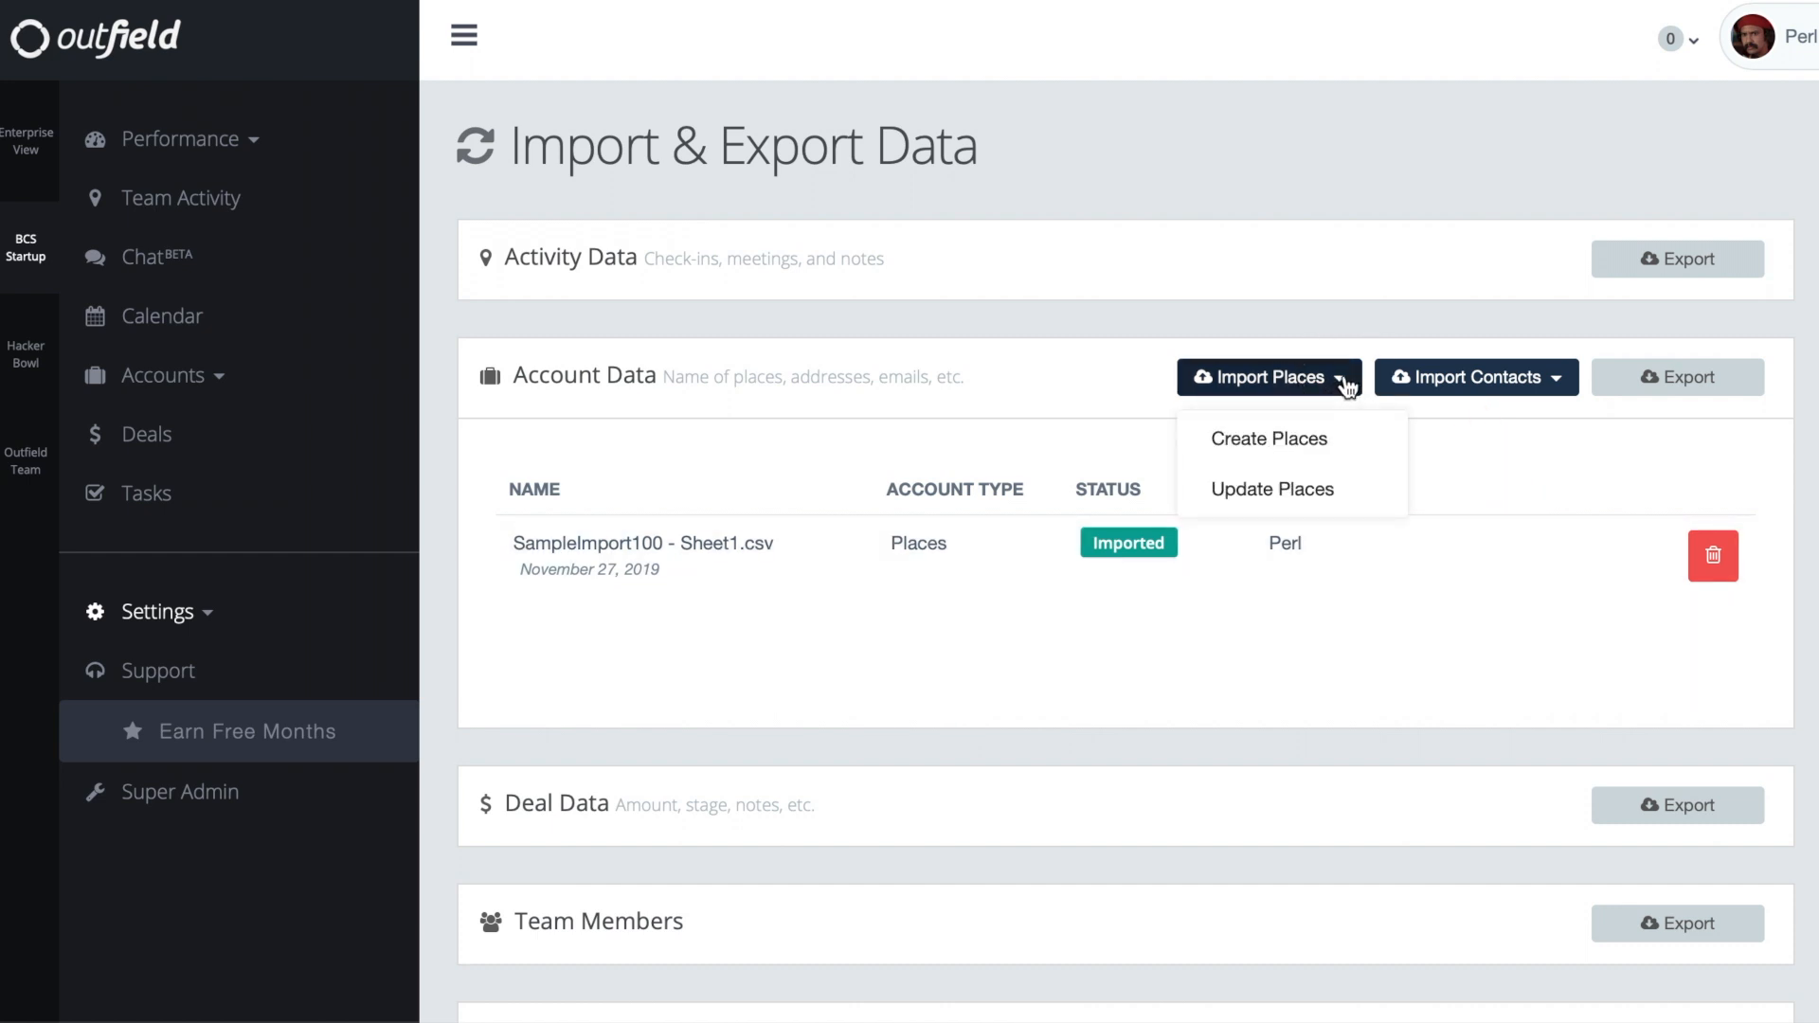
mouse_move(1271, 489)
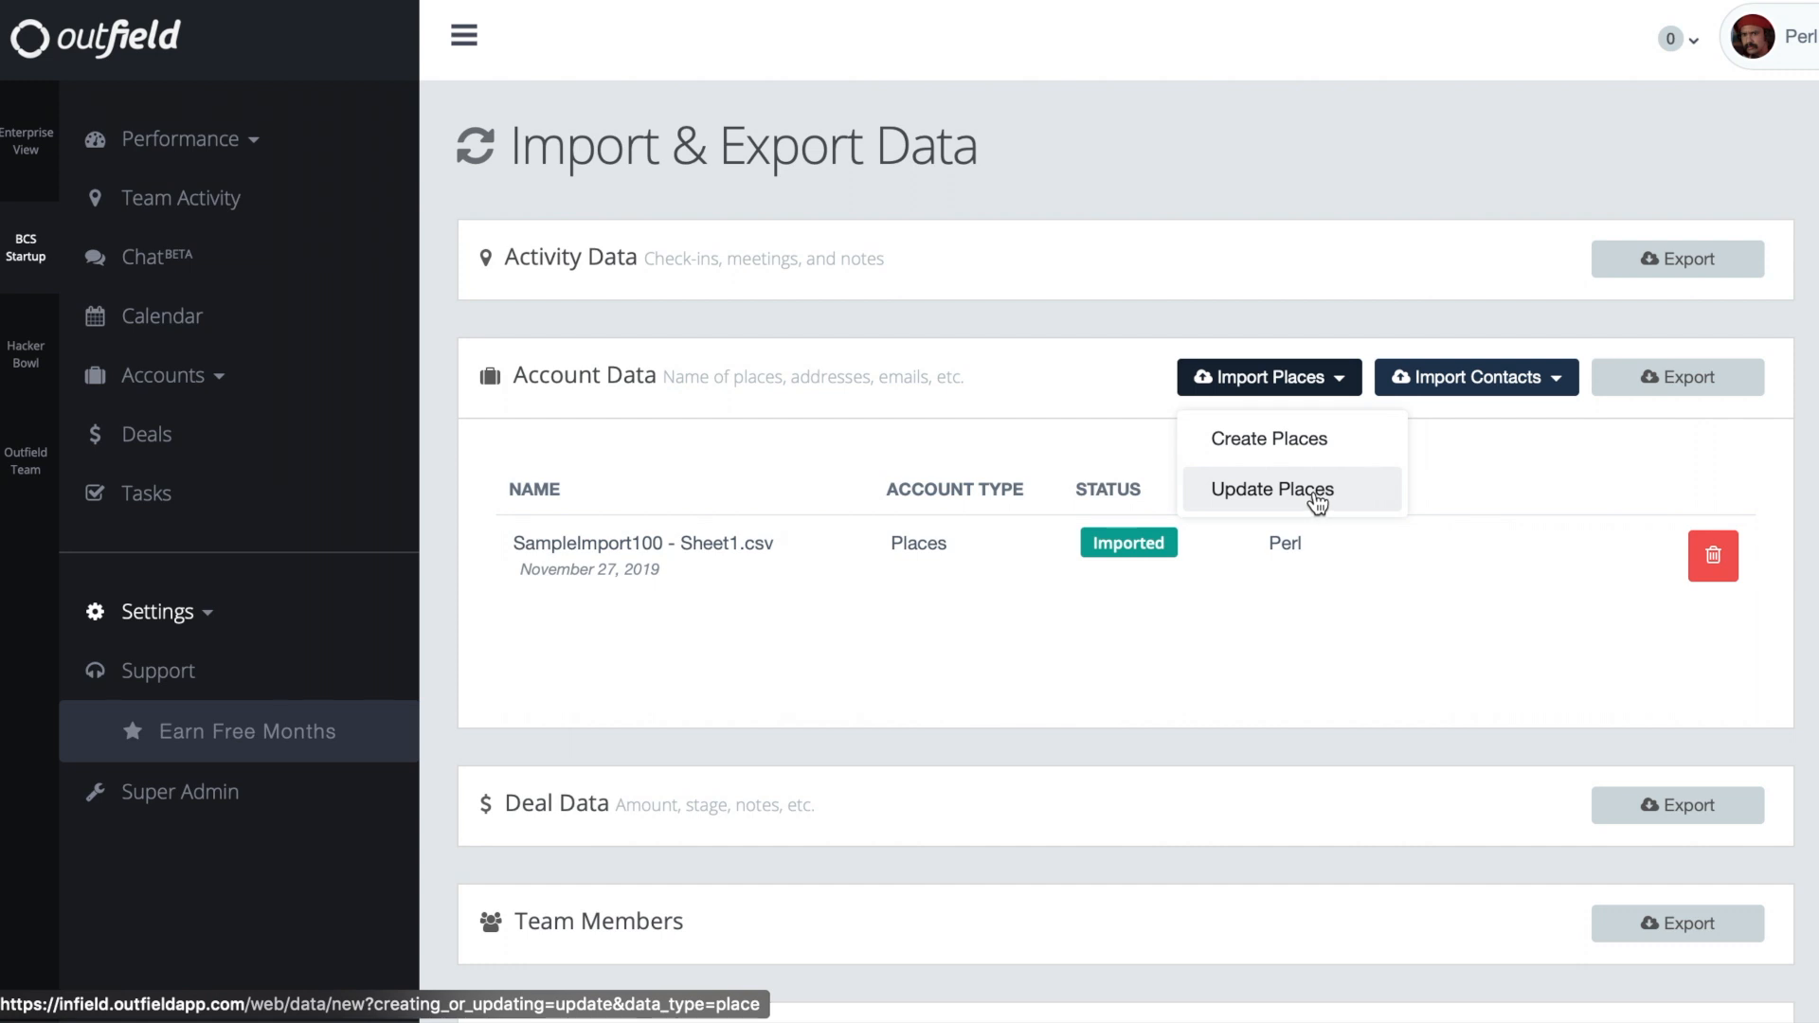
Choose Update Places and upload the update CSV file from the Desktop.
click(1269, 489)
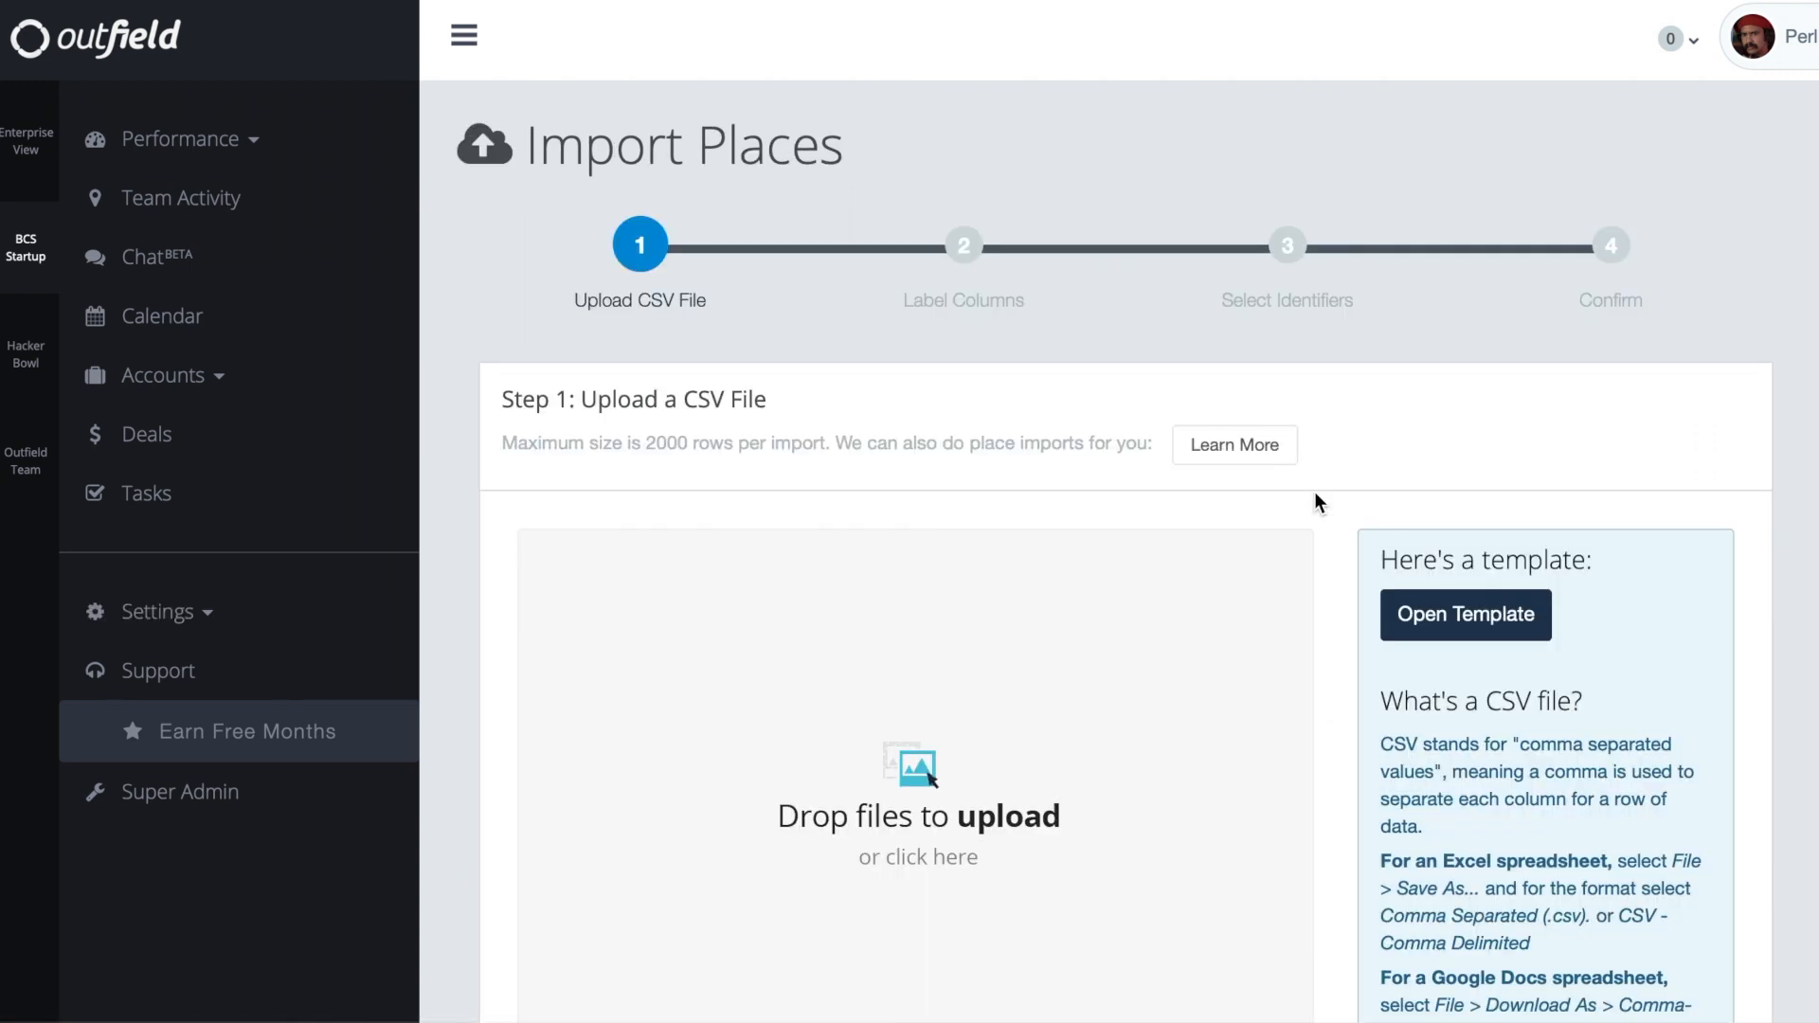
scroll(down, 3)
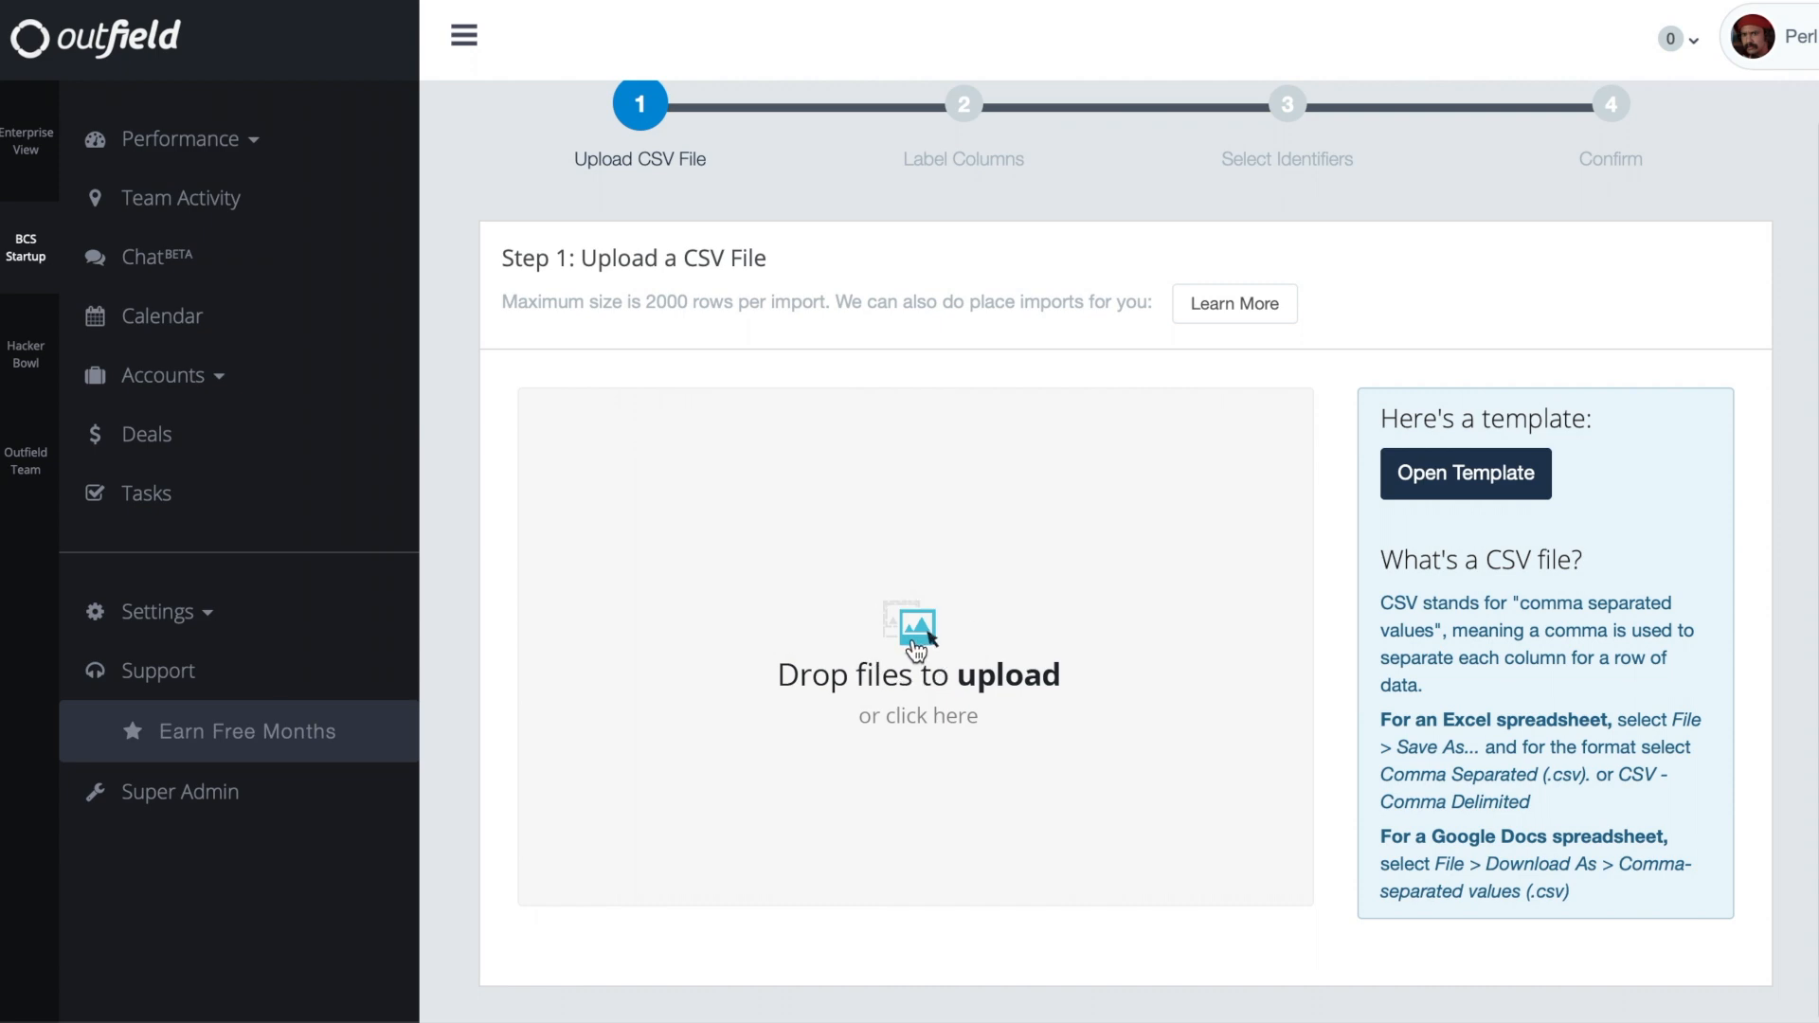
click(917, 673)
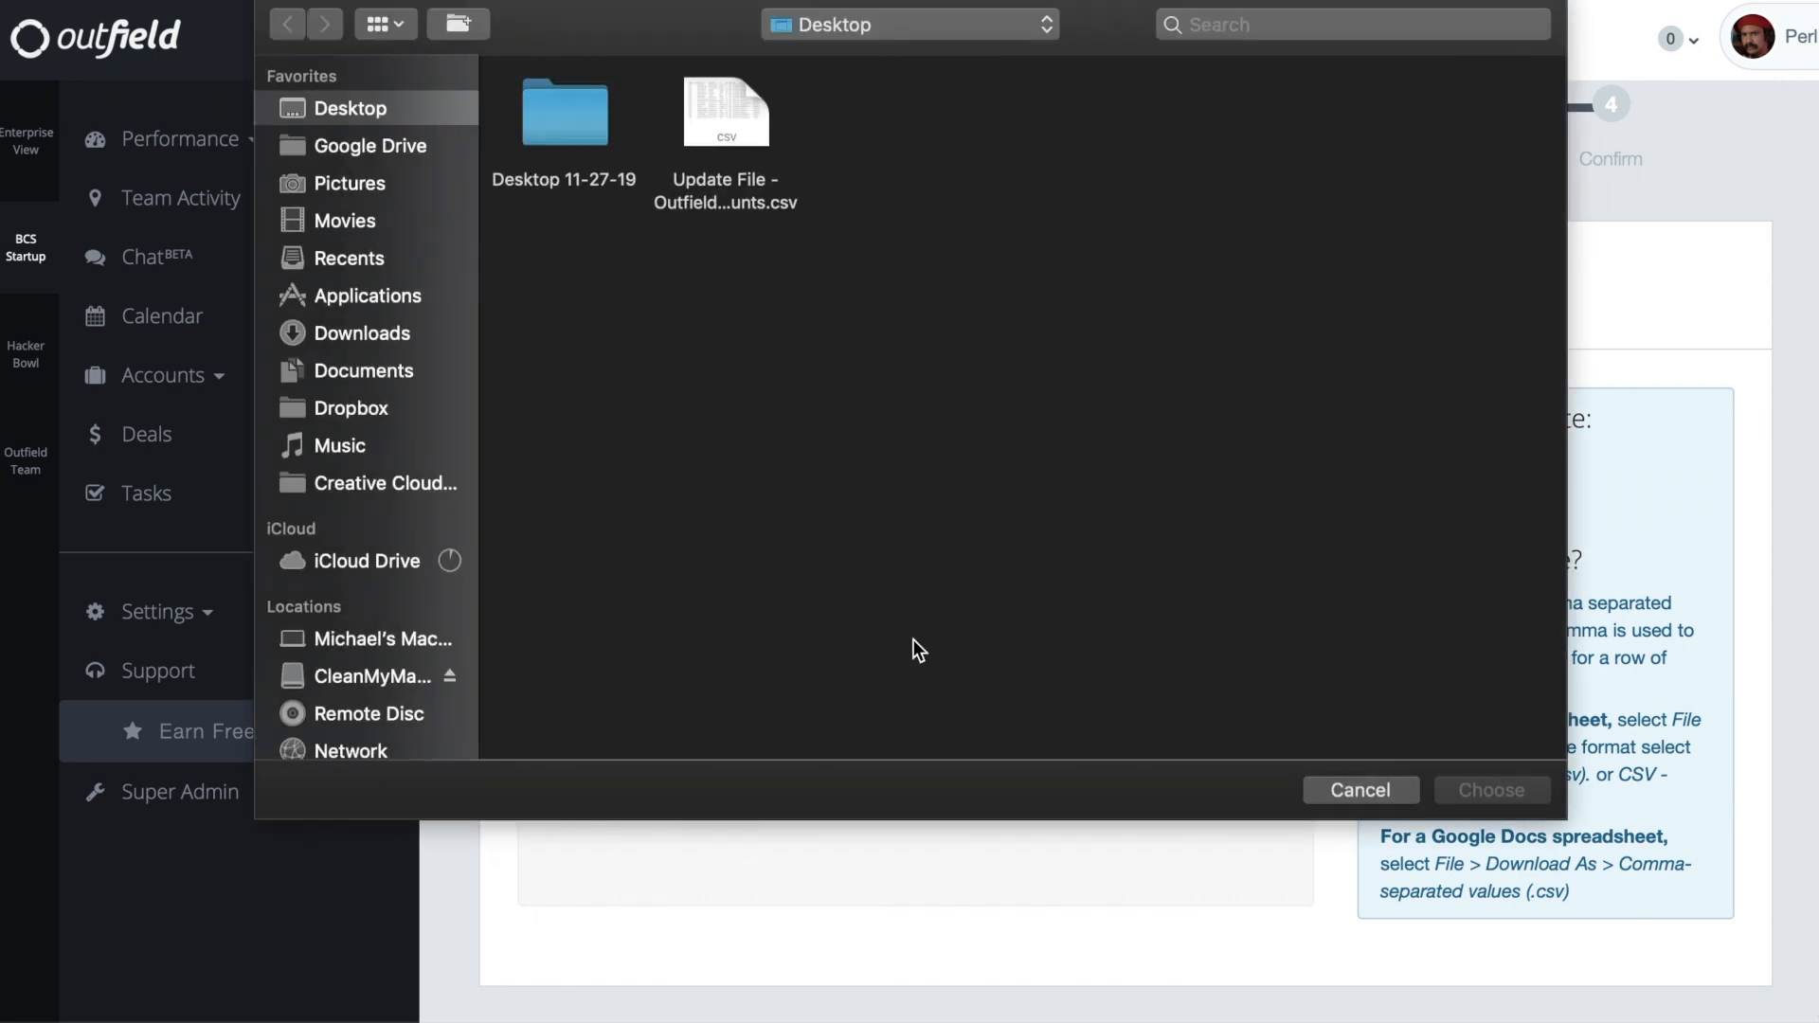
click(726, 112)
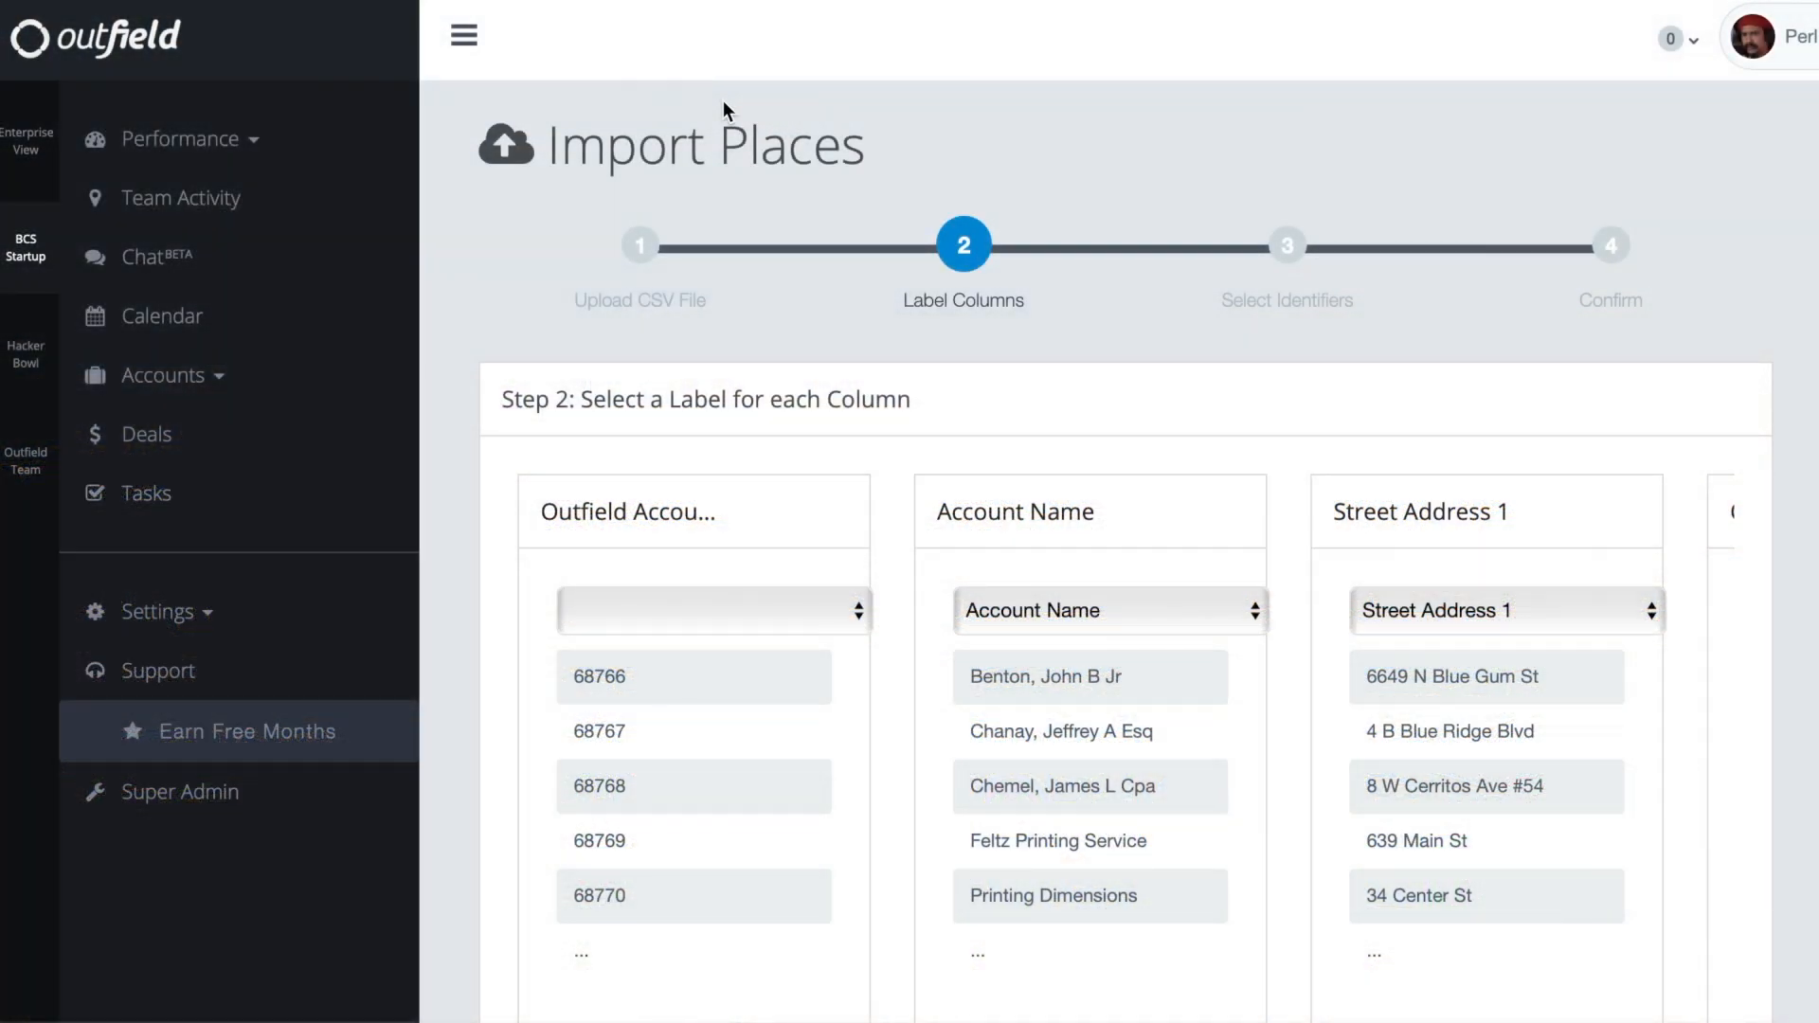
mouse_move(788, 407)
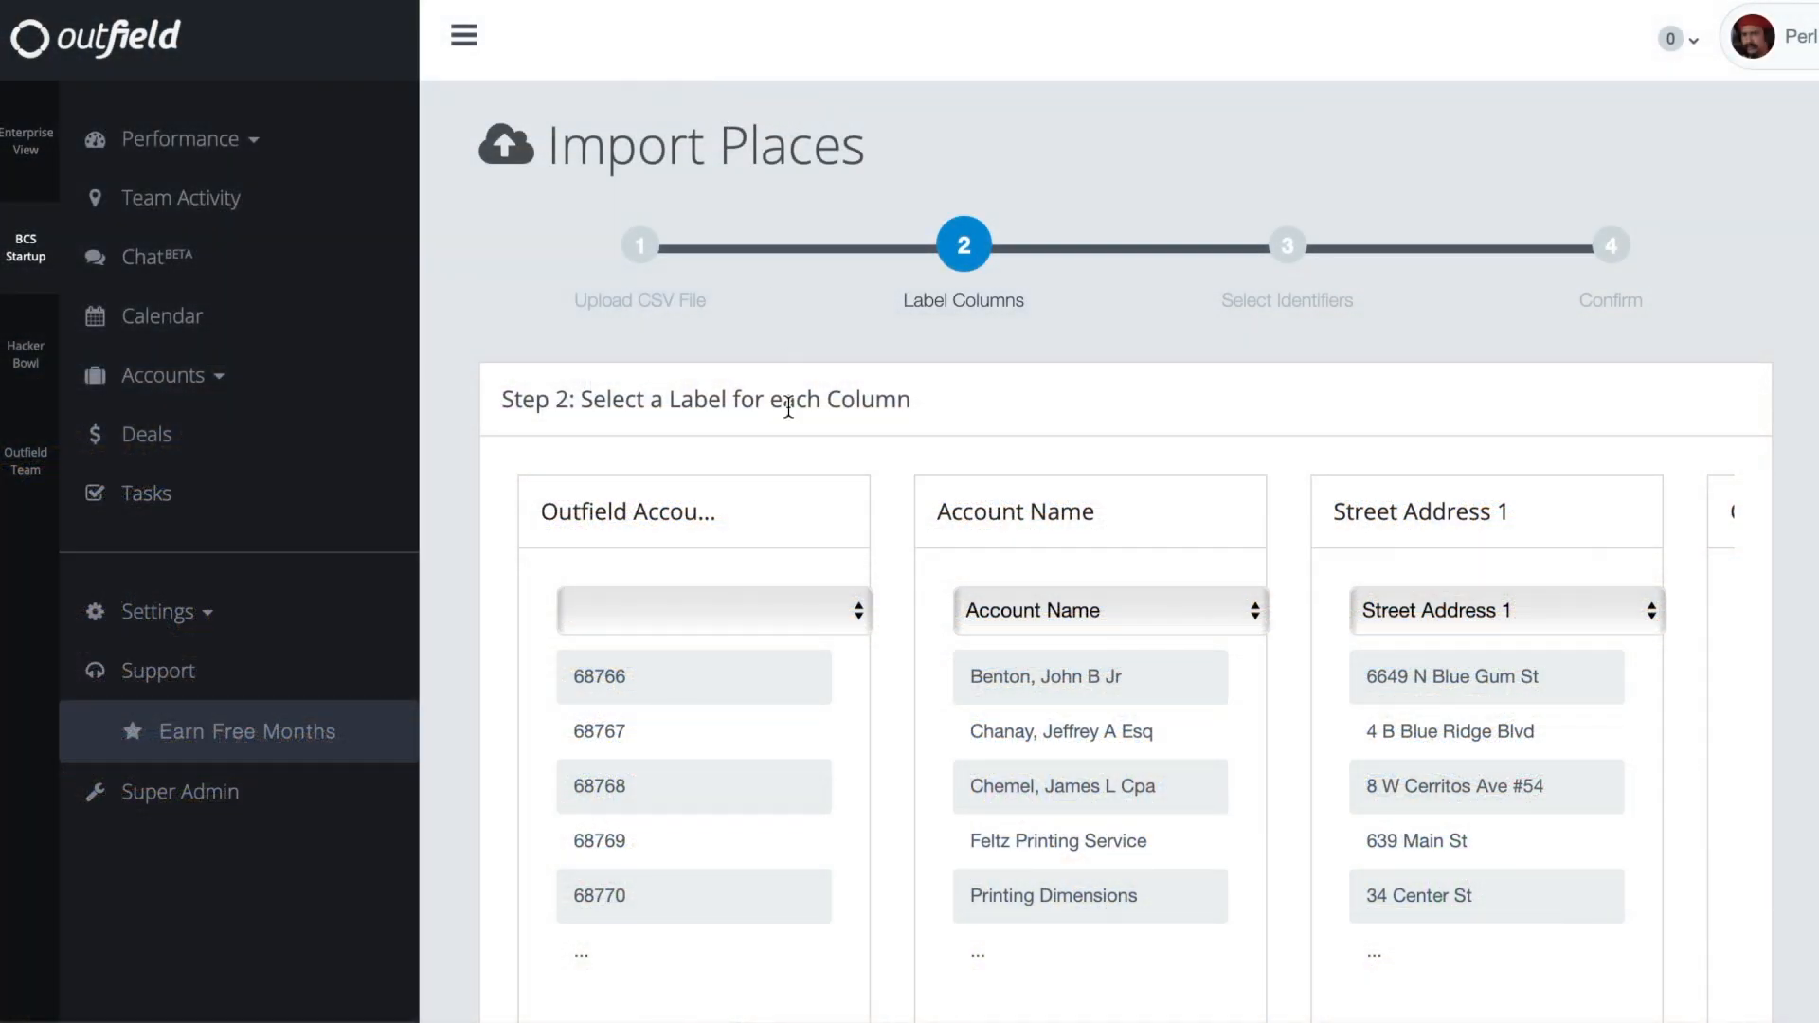
Label the Zipcode column as Postal / Zip Code.
click(712, 612)
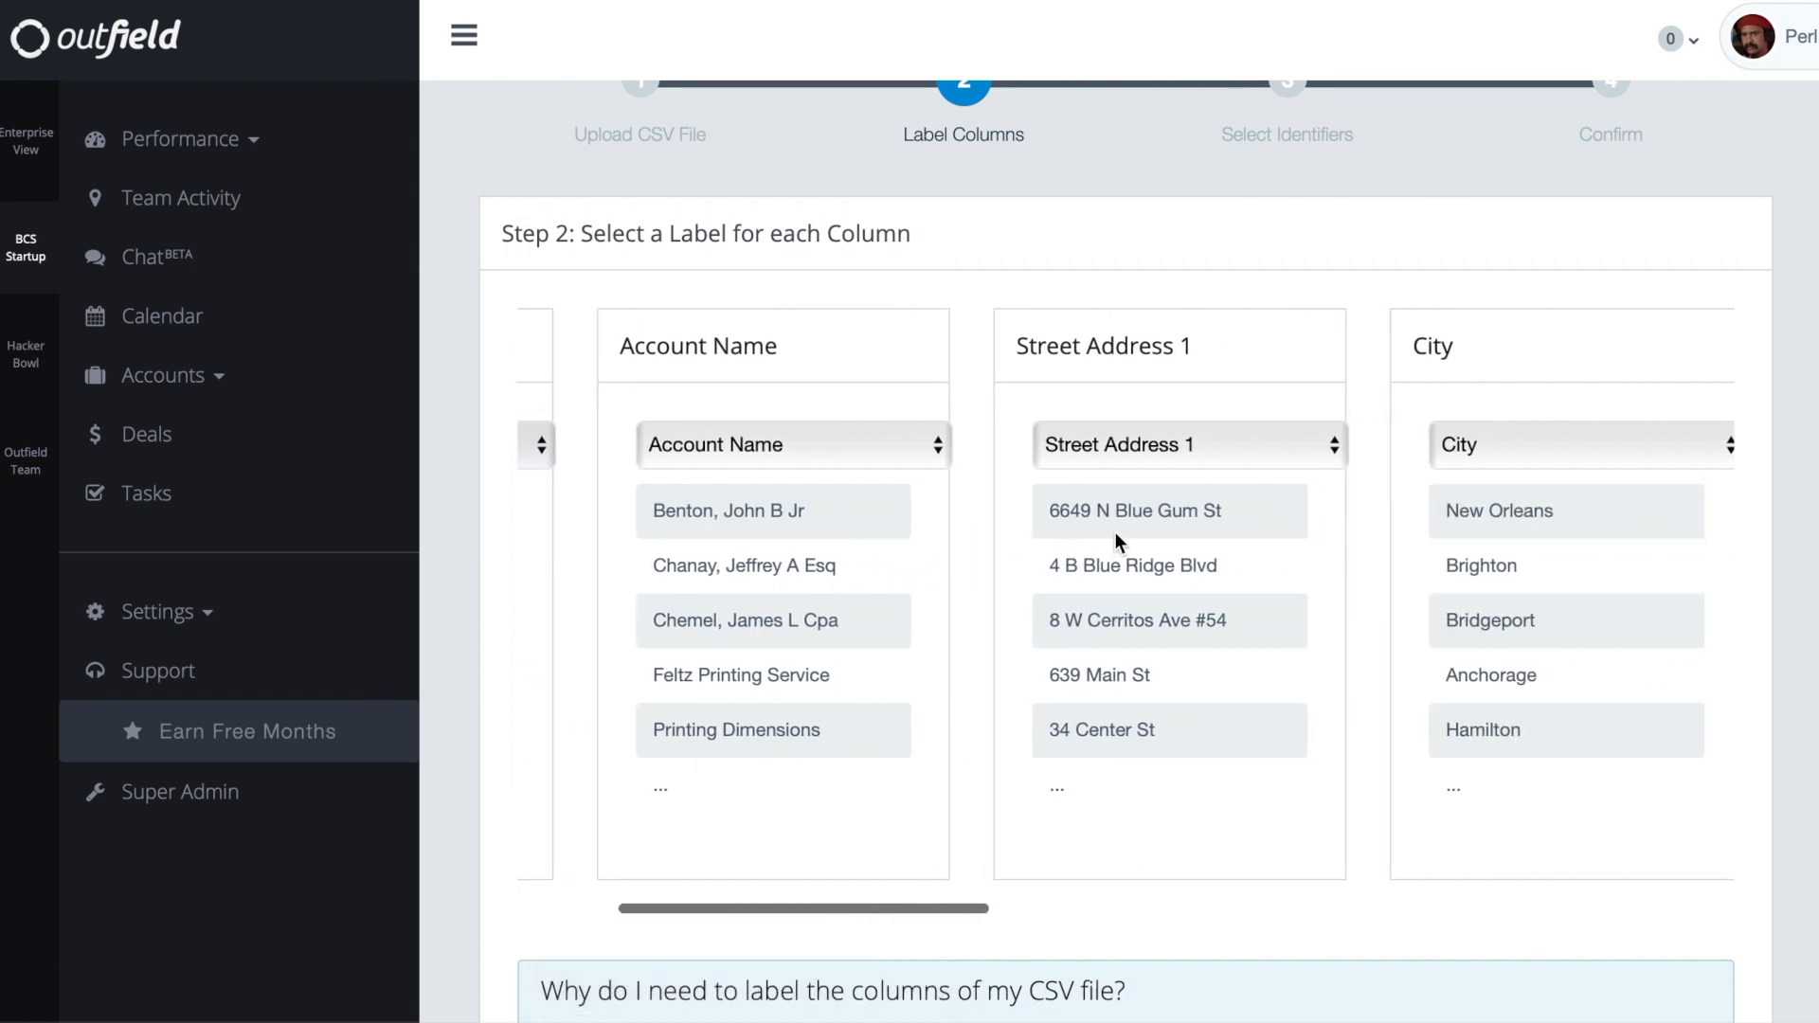
scroll(right, 3)
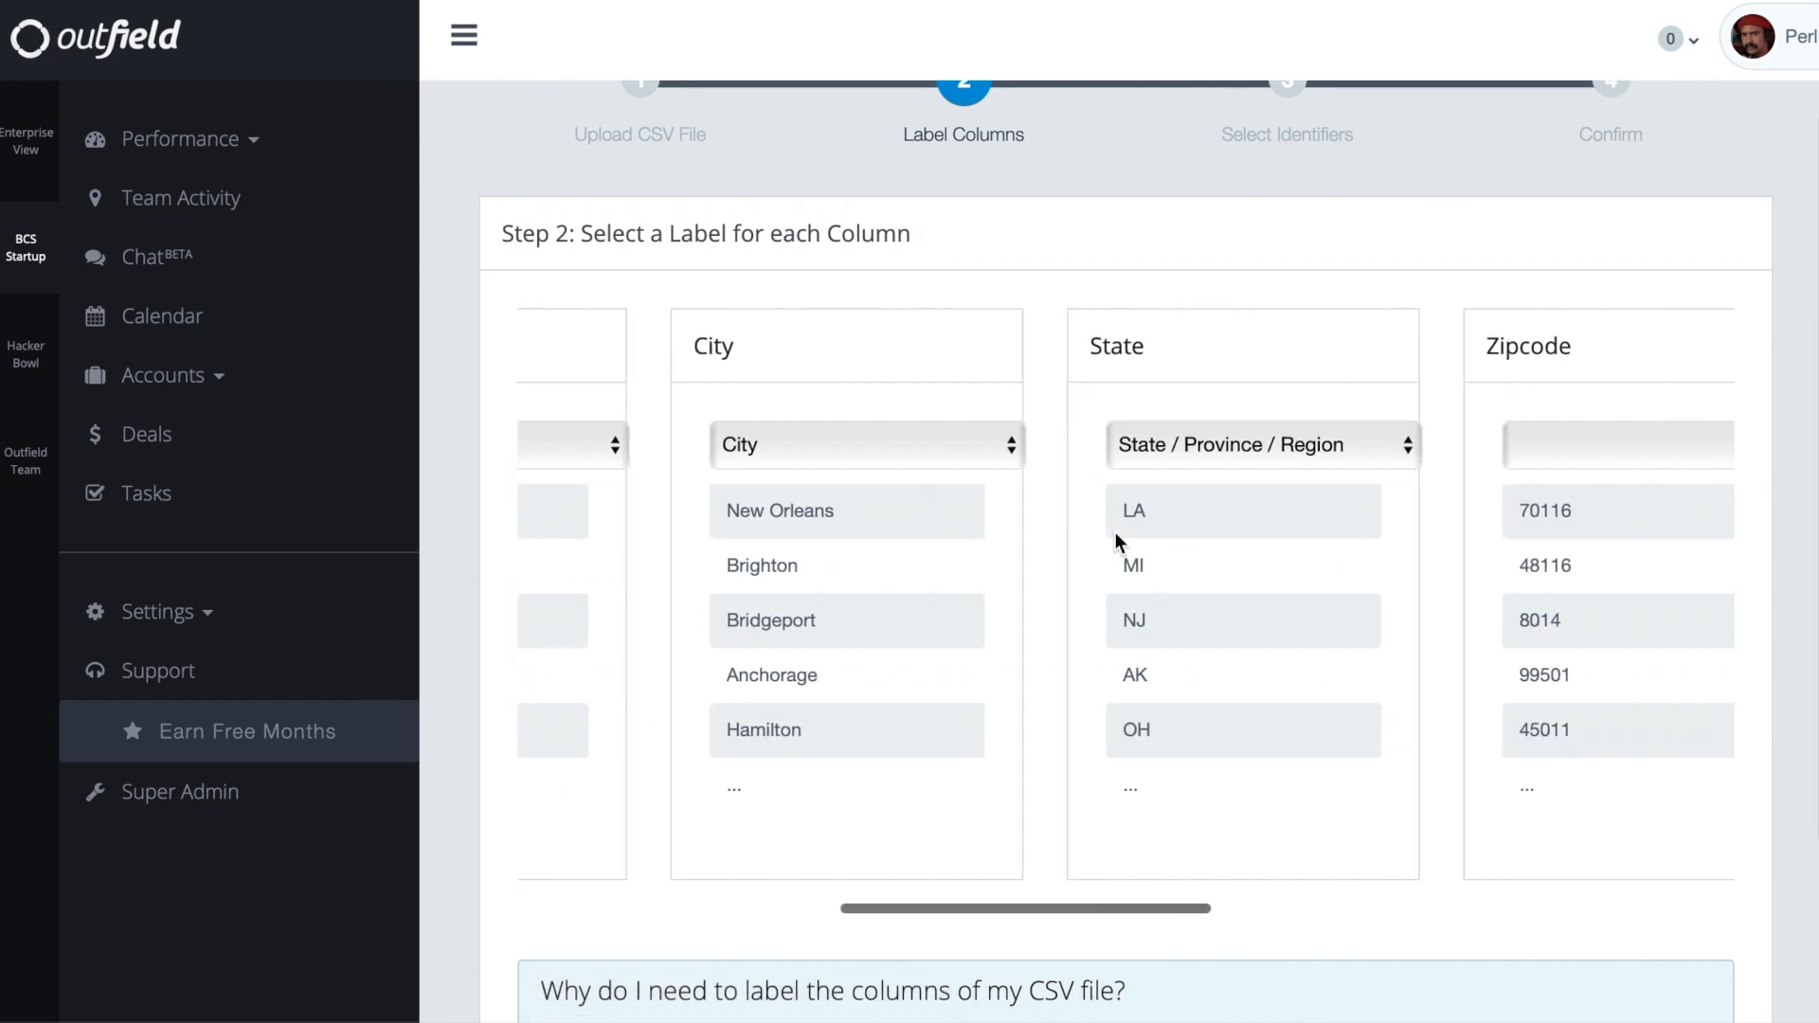
click(1108, 444)
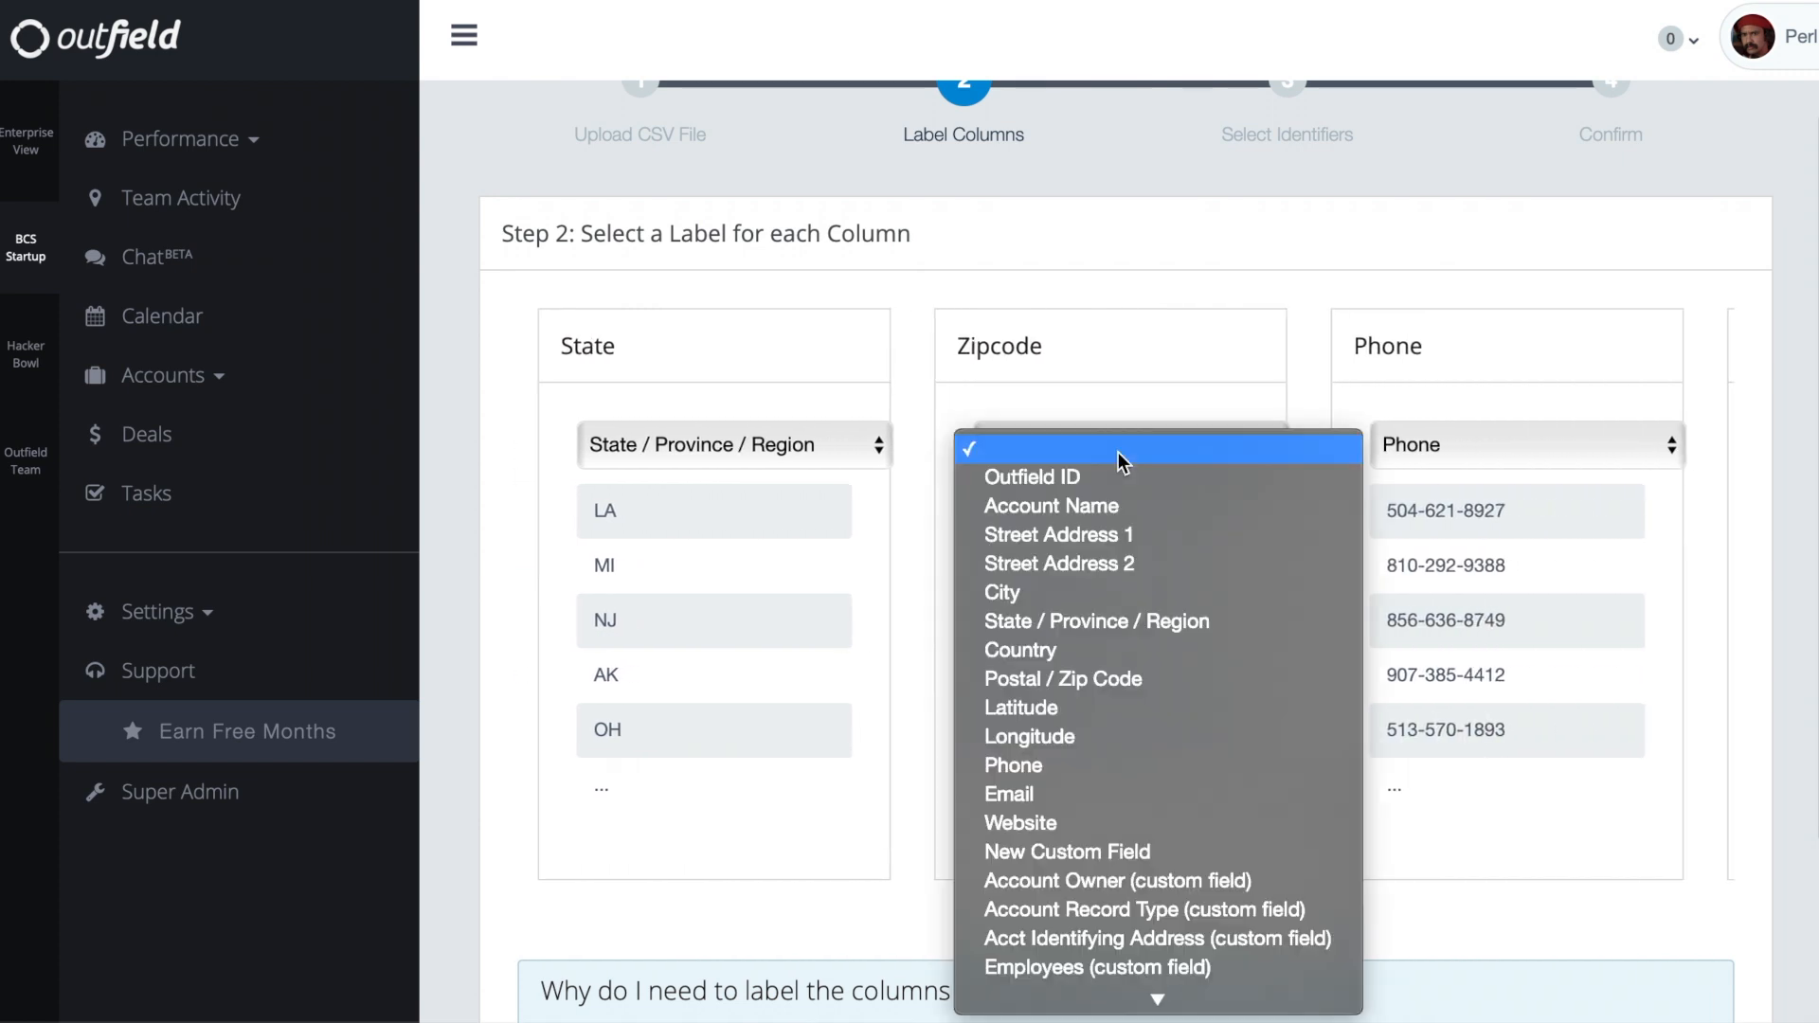
click(1061, 678)
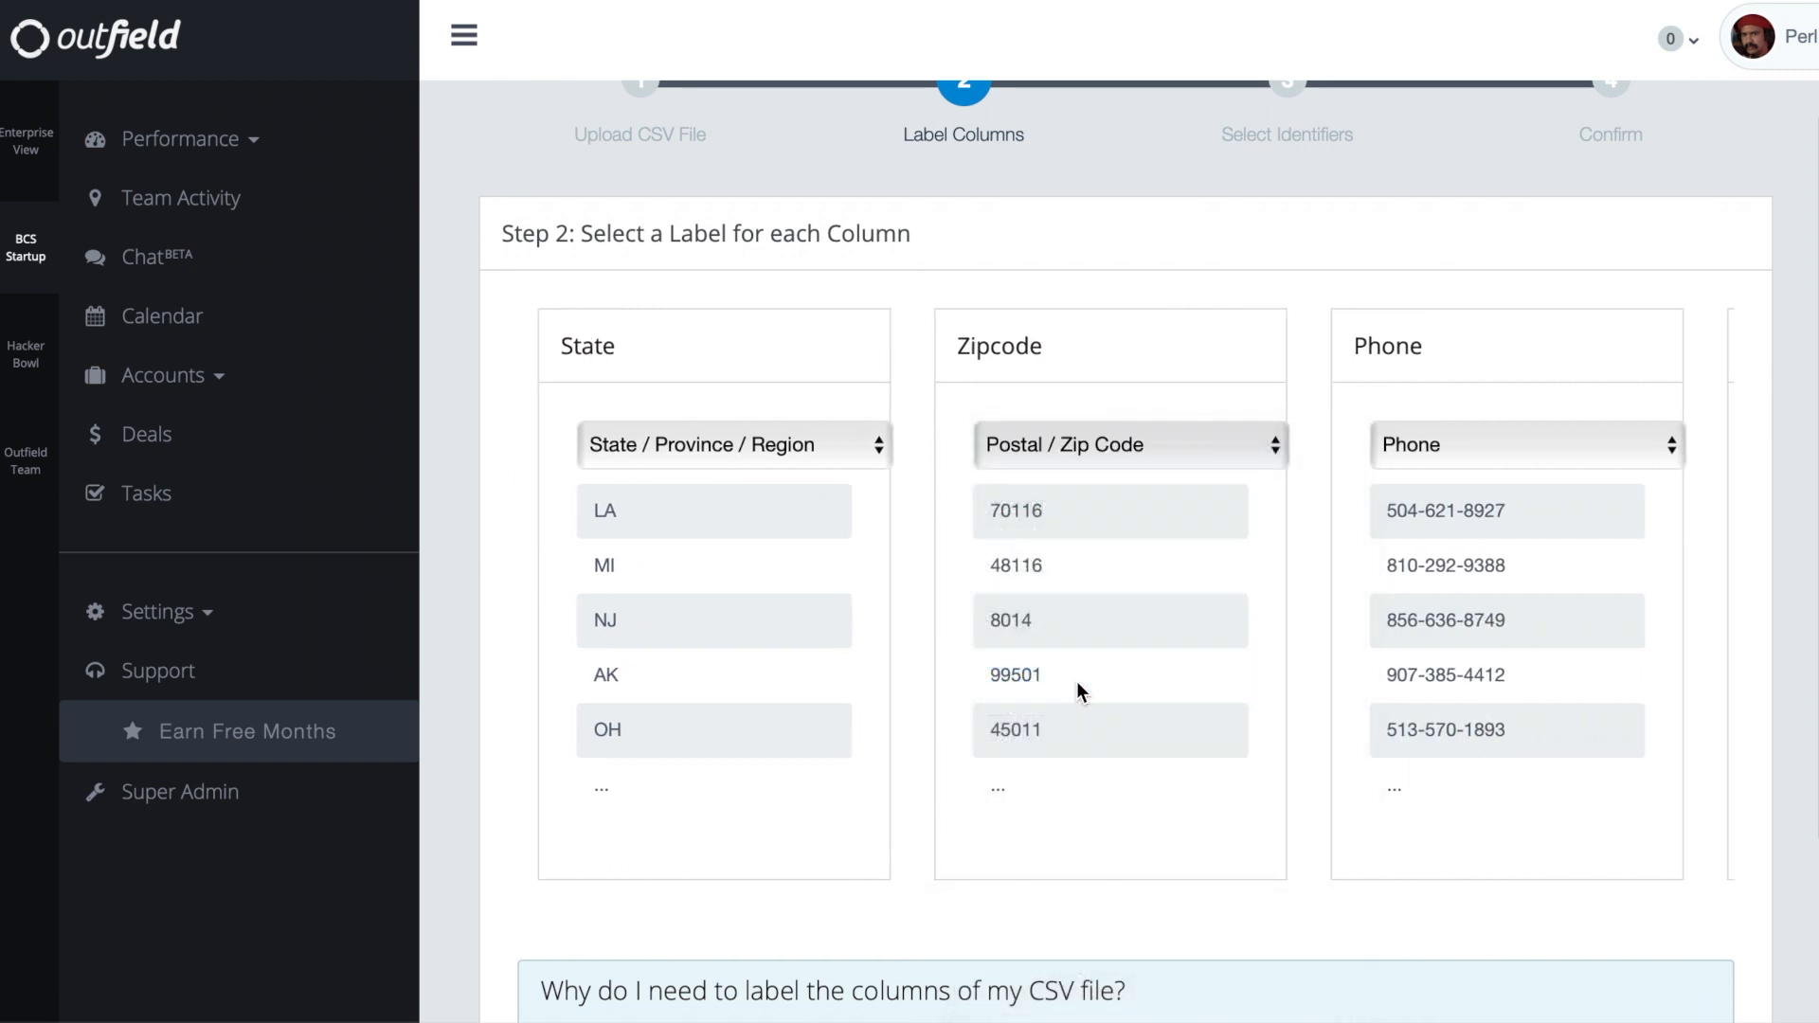
Label the Customer Tier column as a New Custom Field.
scroll(right, 3)
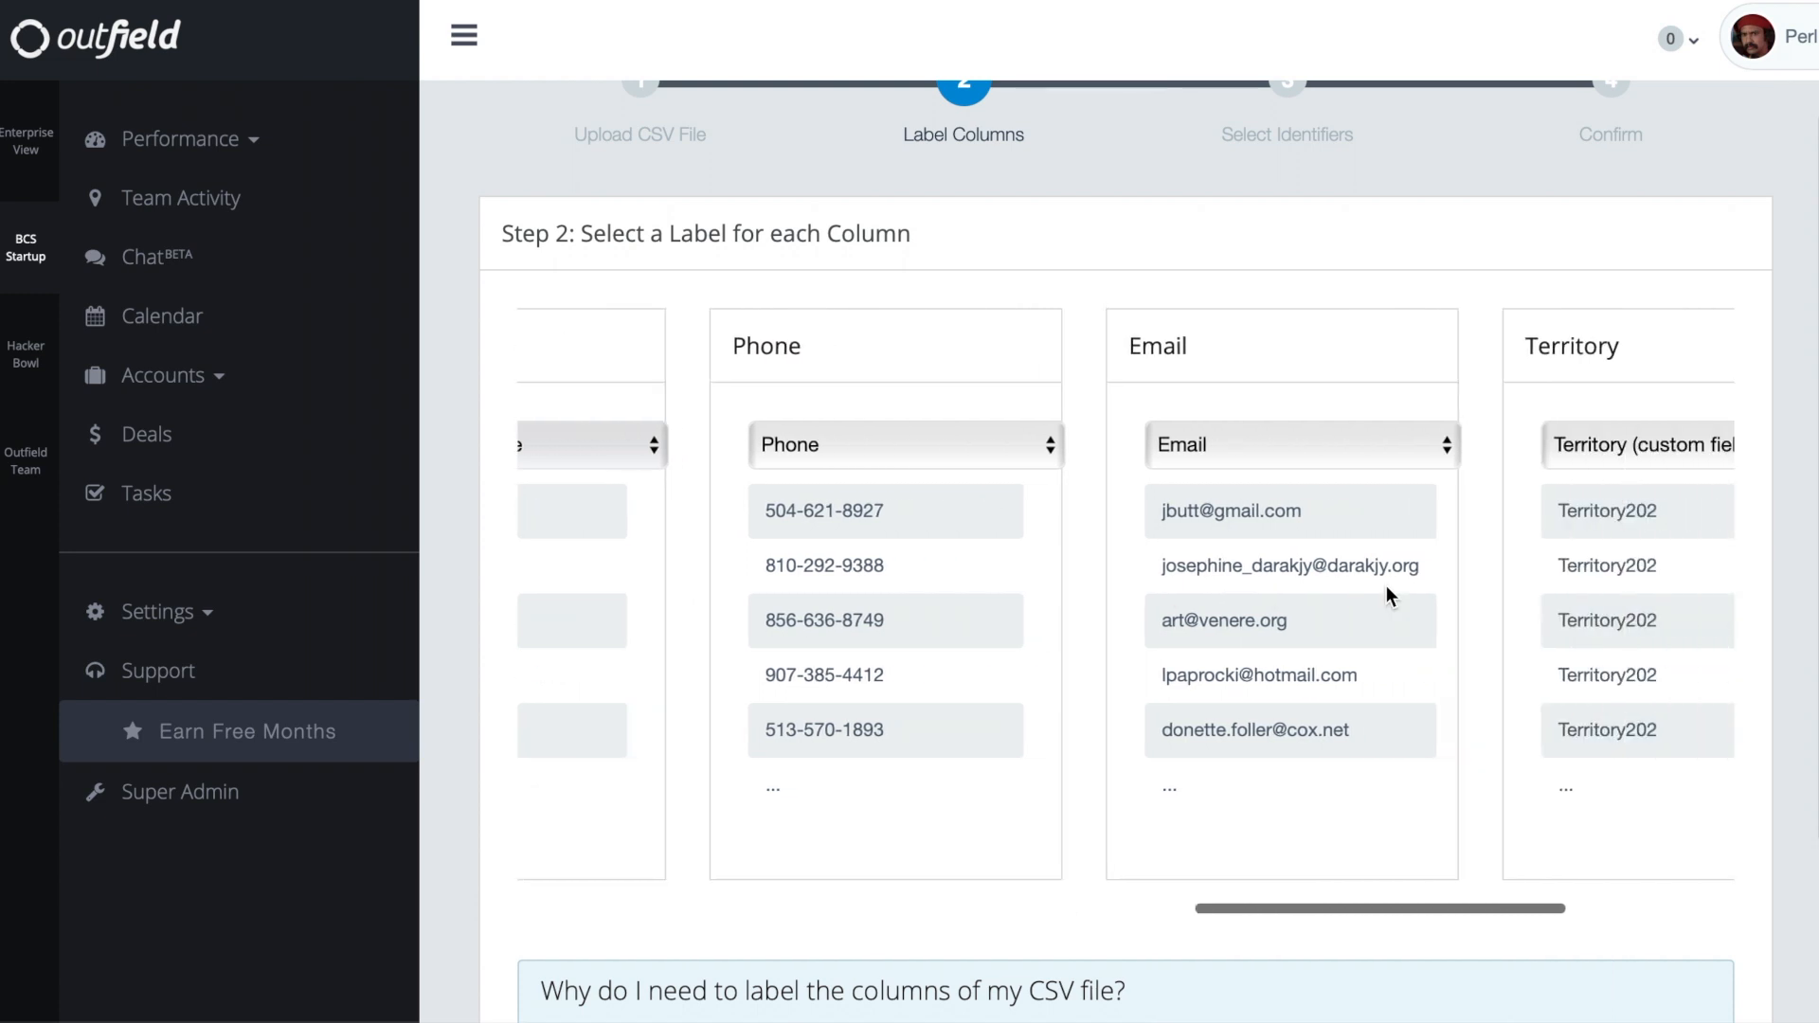
scroll(right, 3)
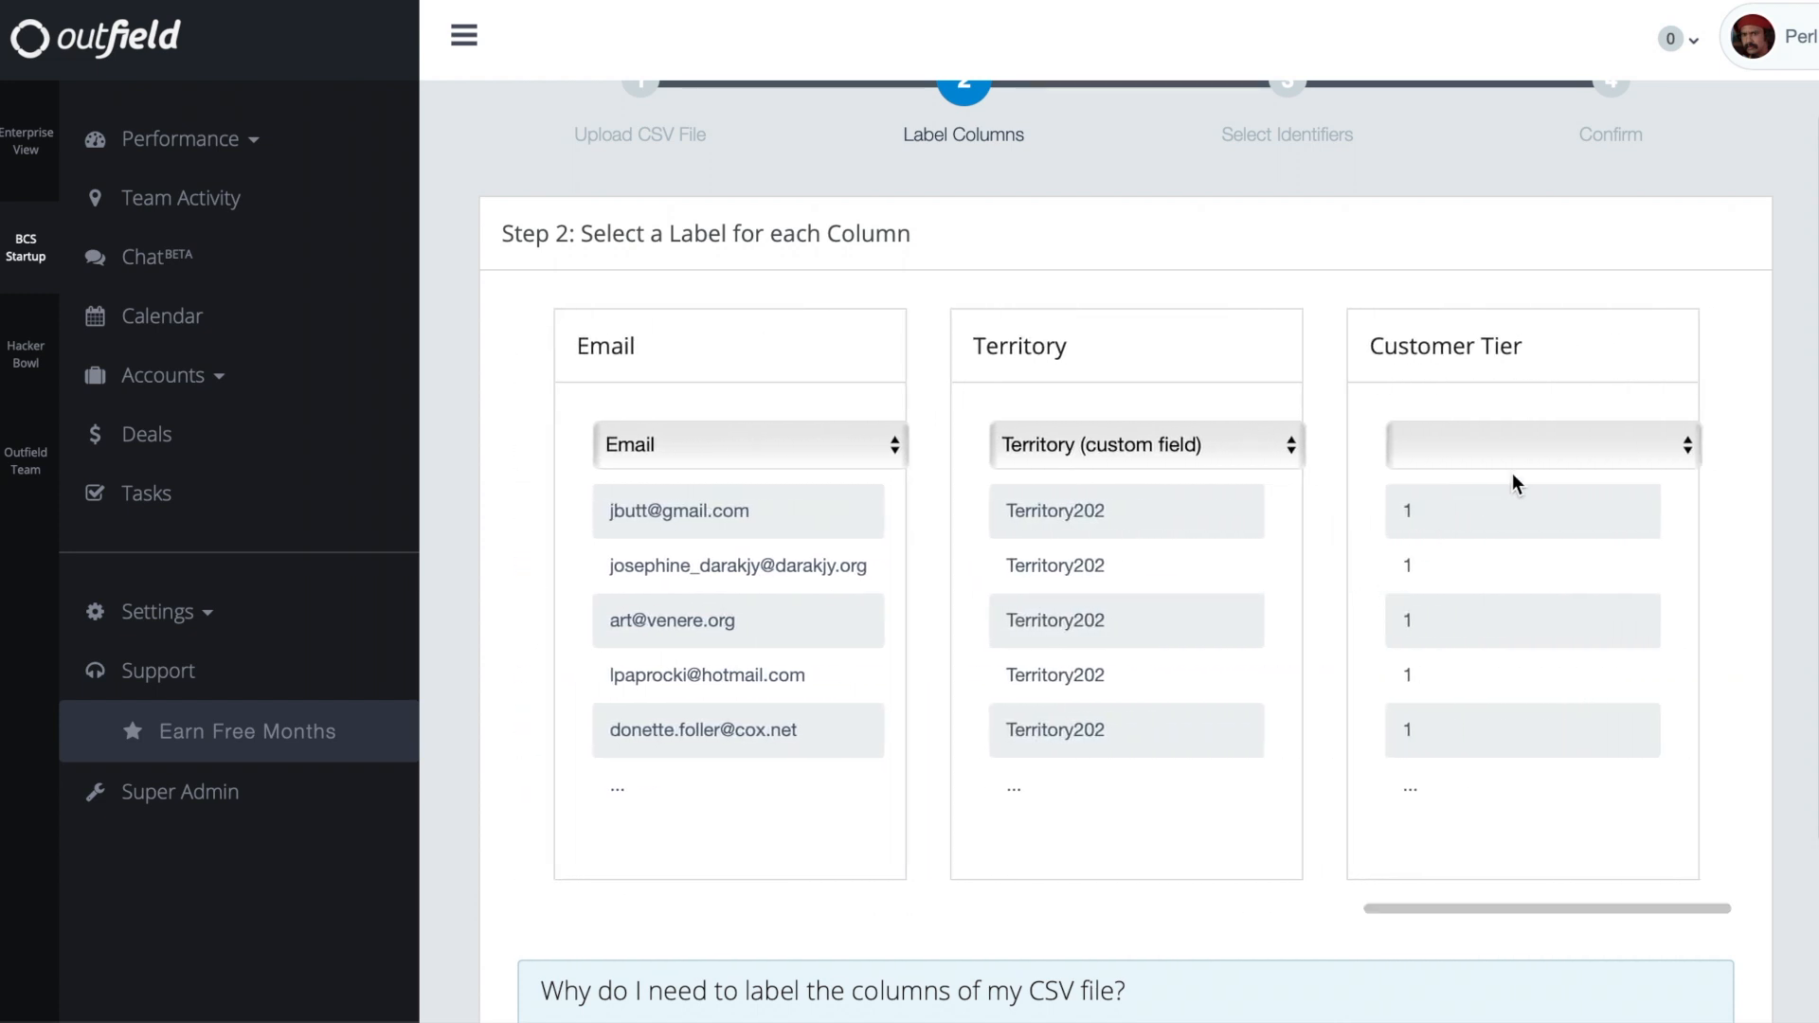
click(1543, 444)
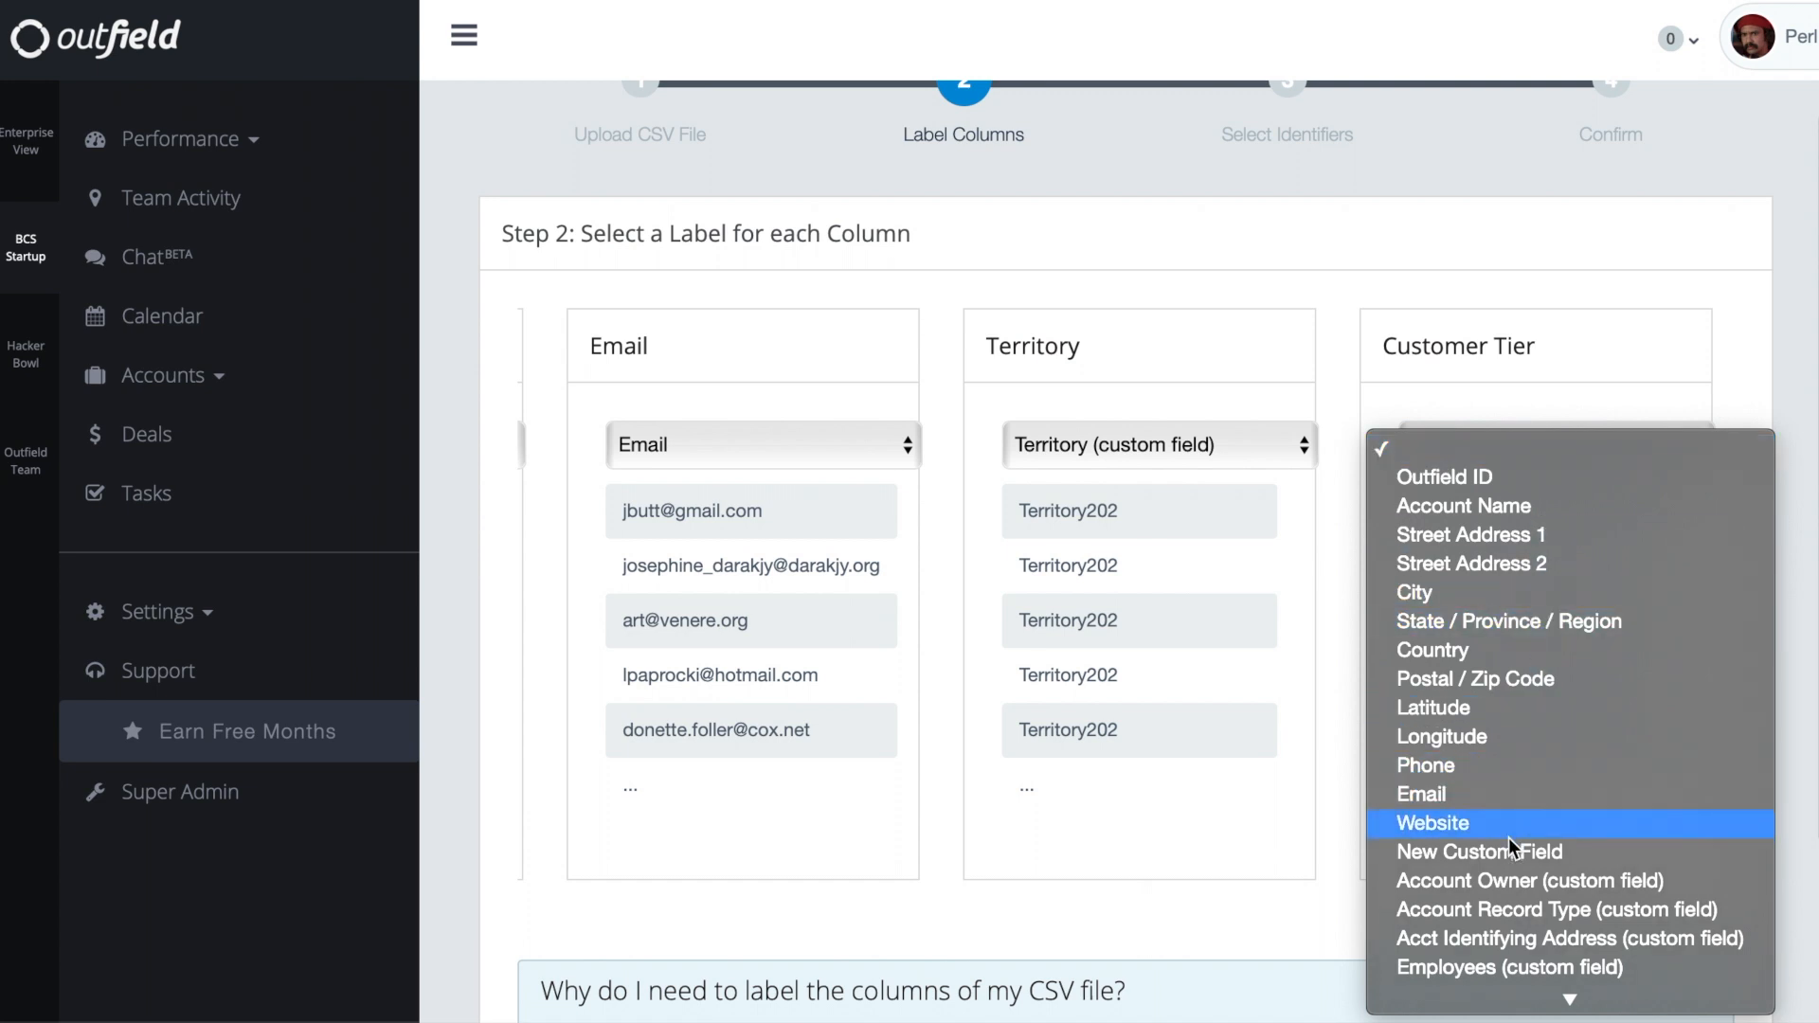
mouse_move(1508, 851)
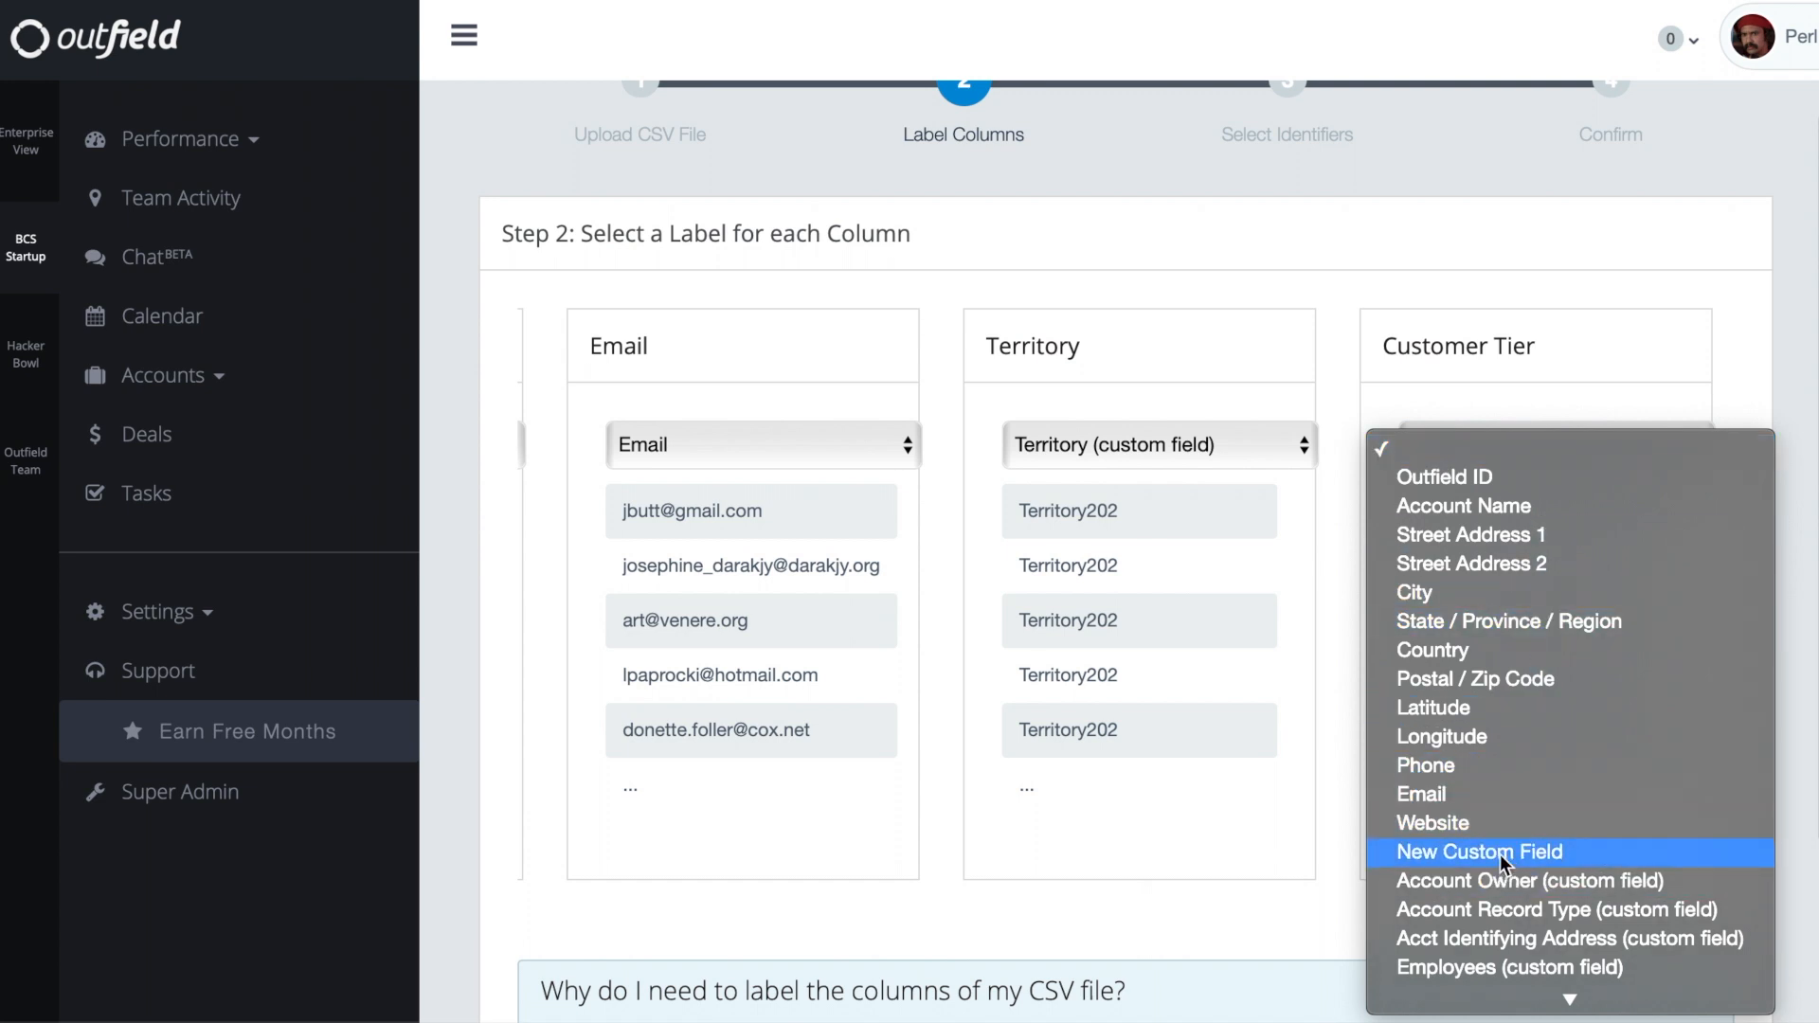
click(1478, 851)
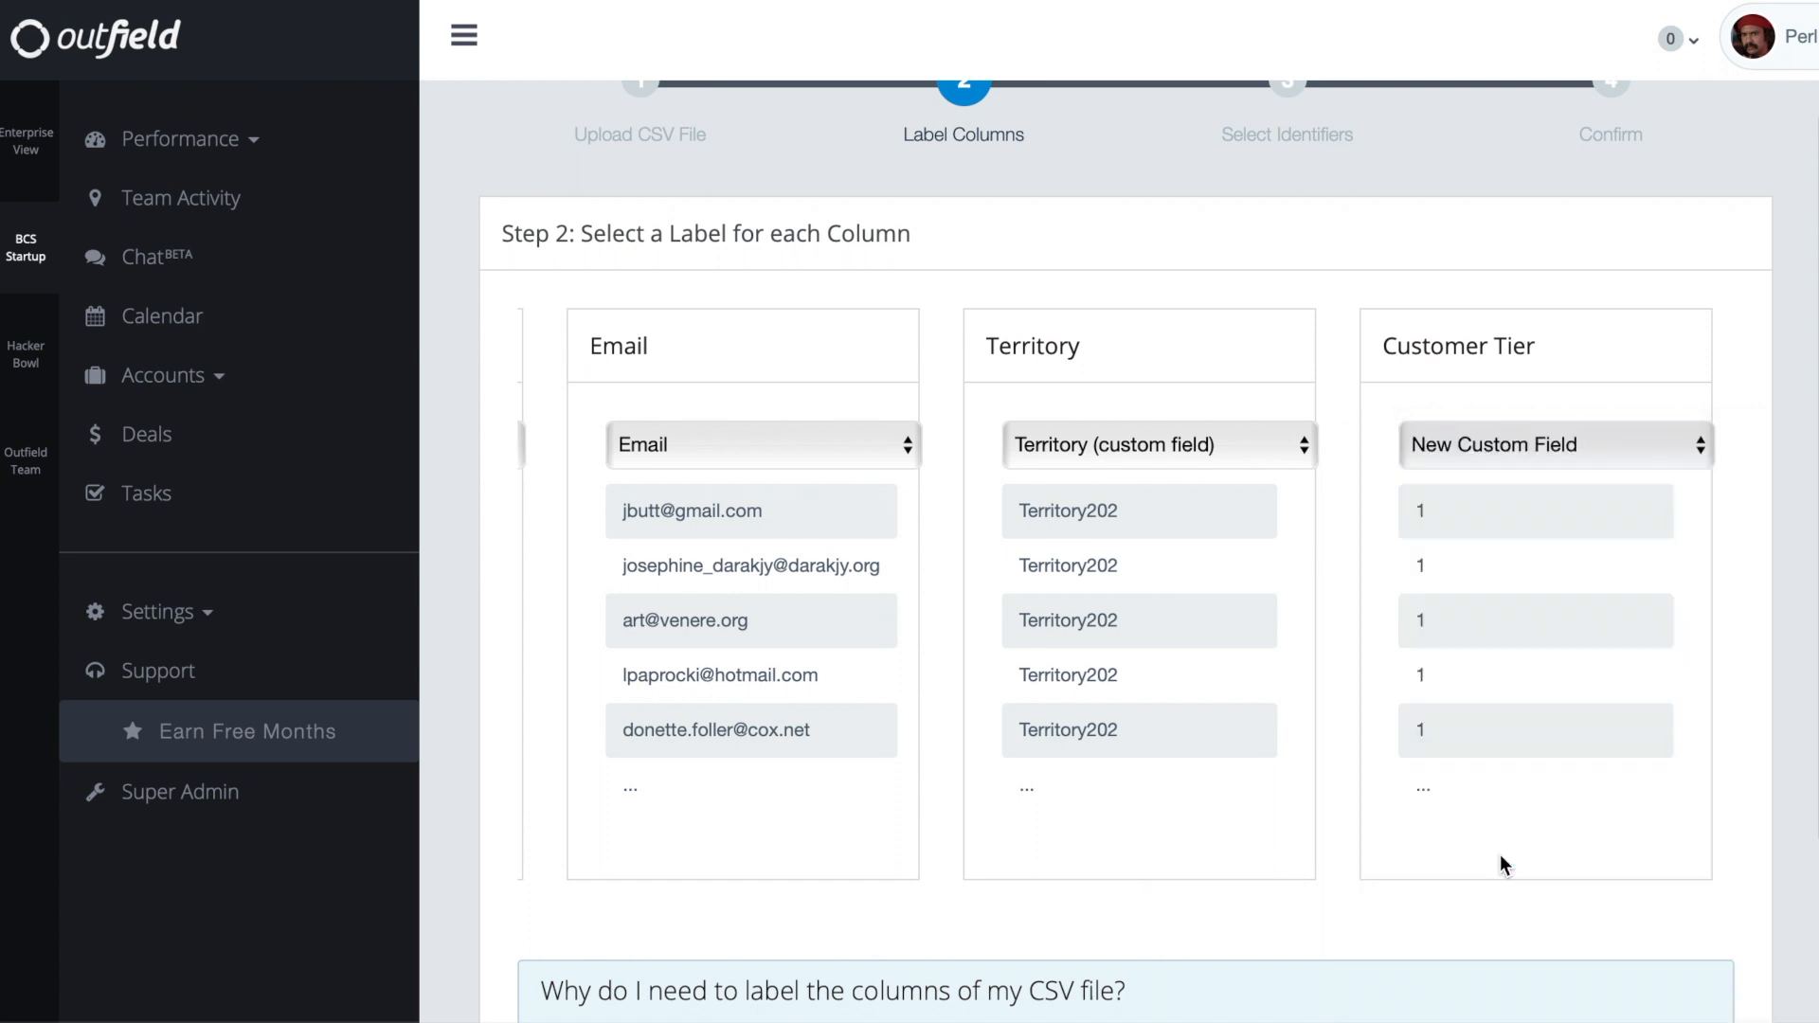
scroll(down, 3)
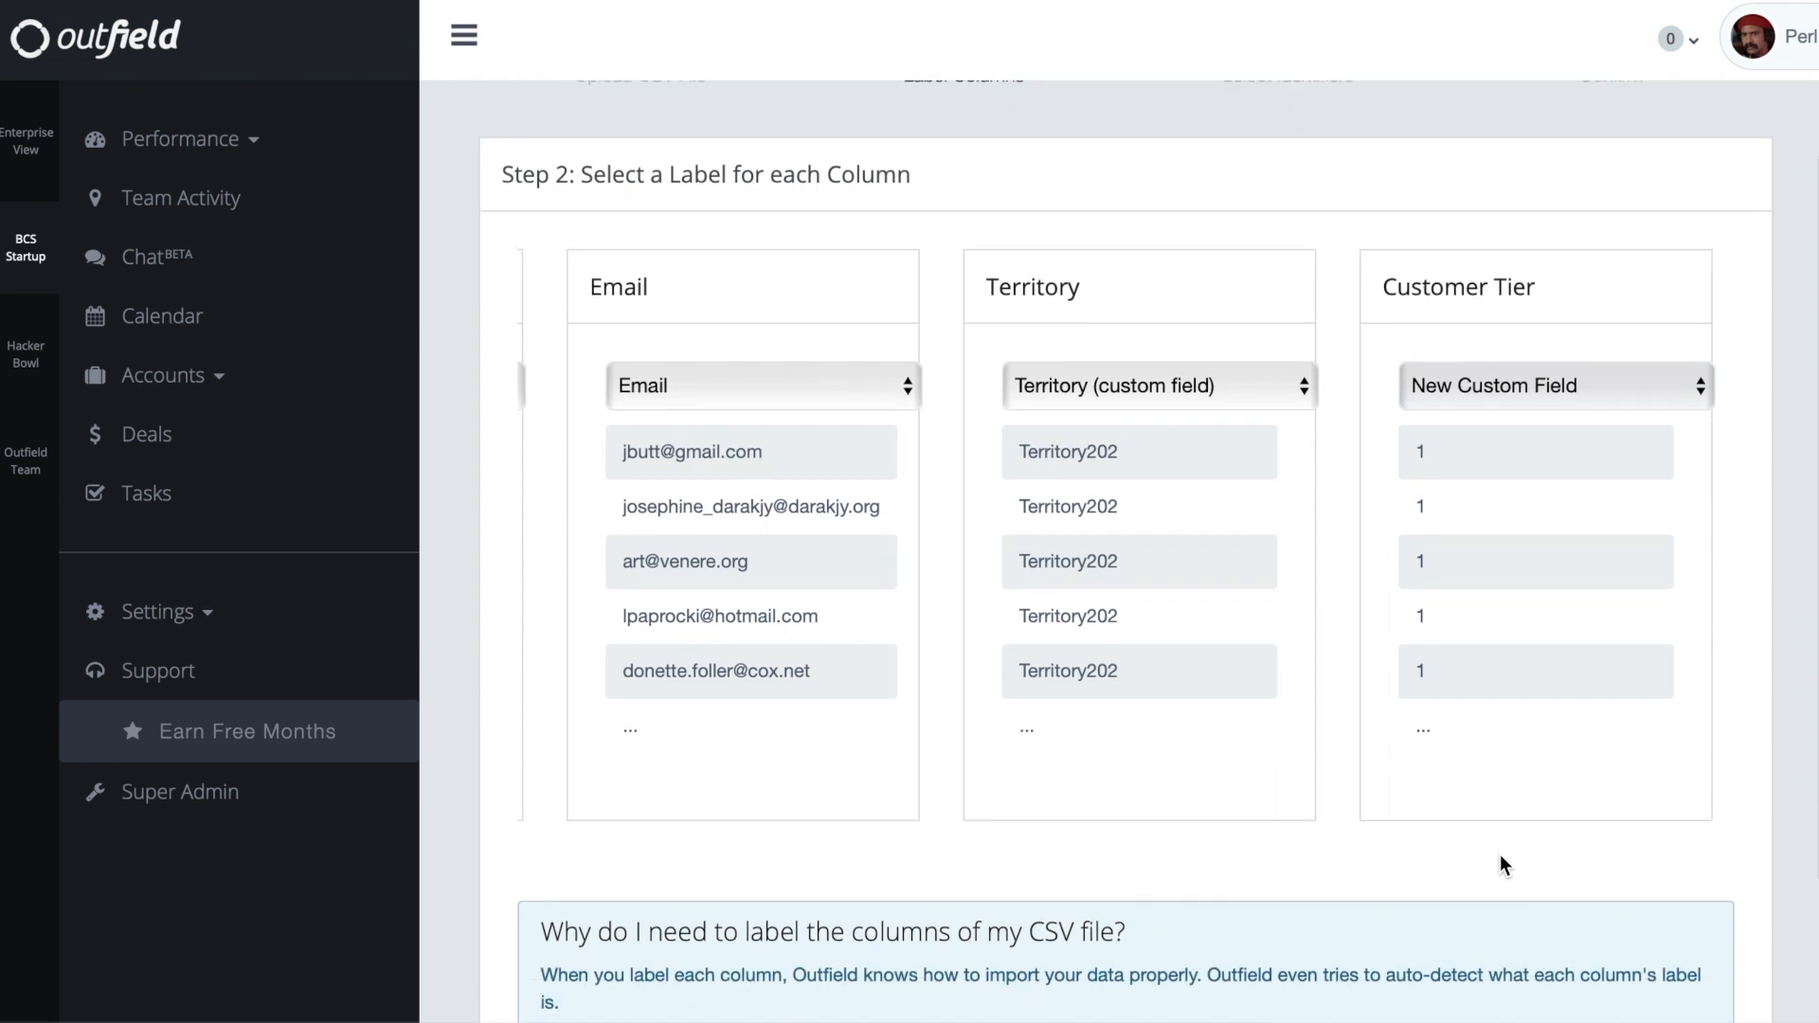
scroll(down, 3)
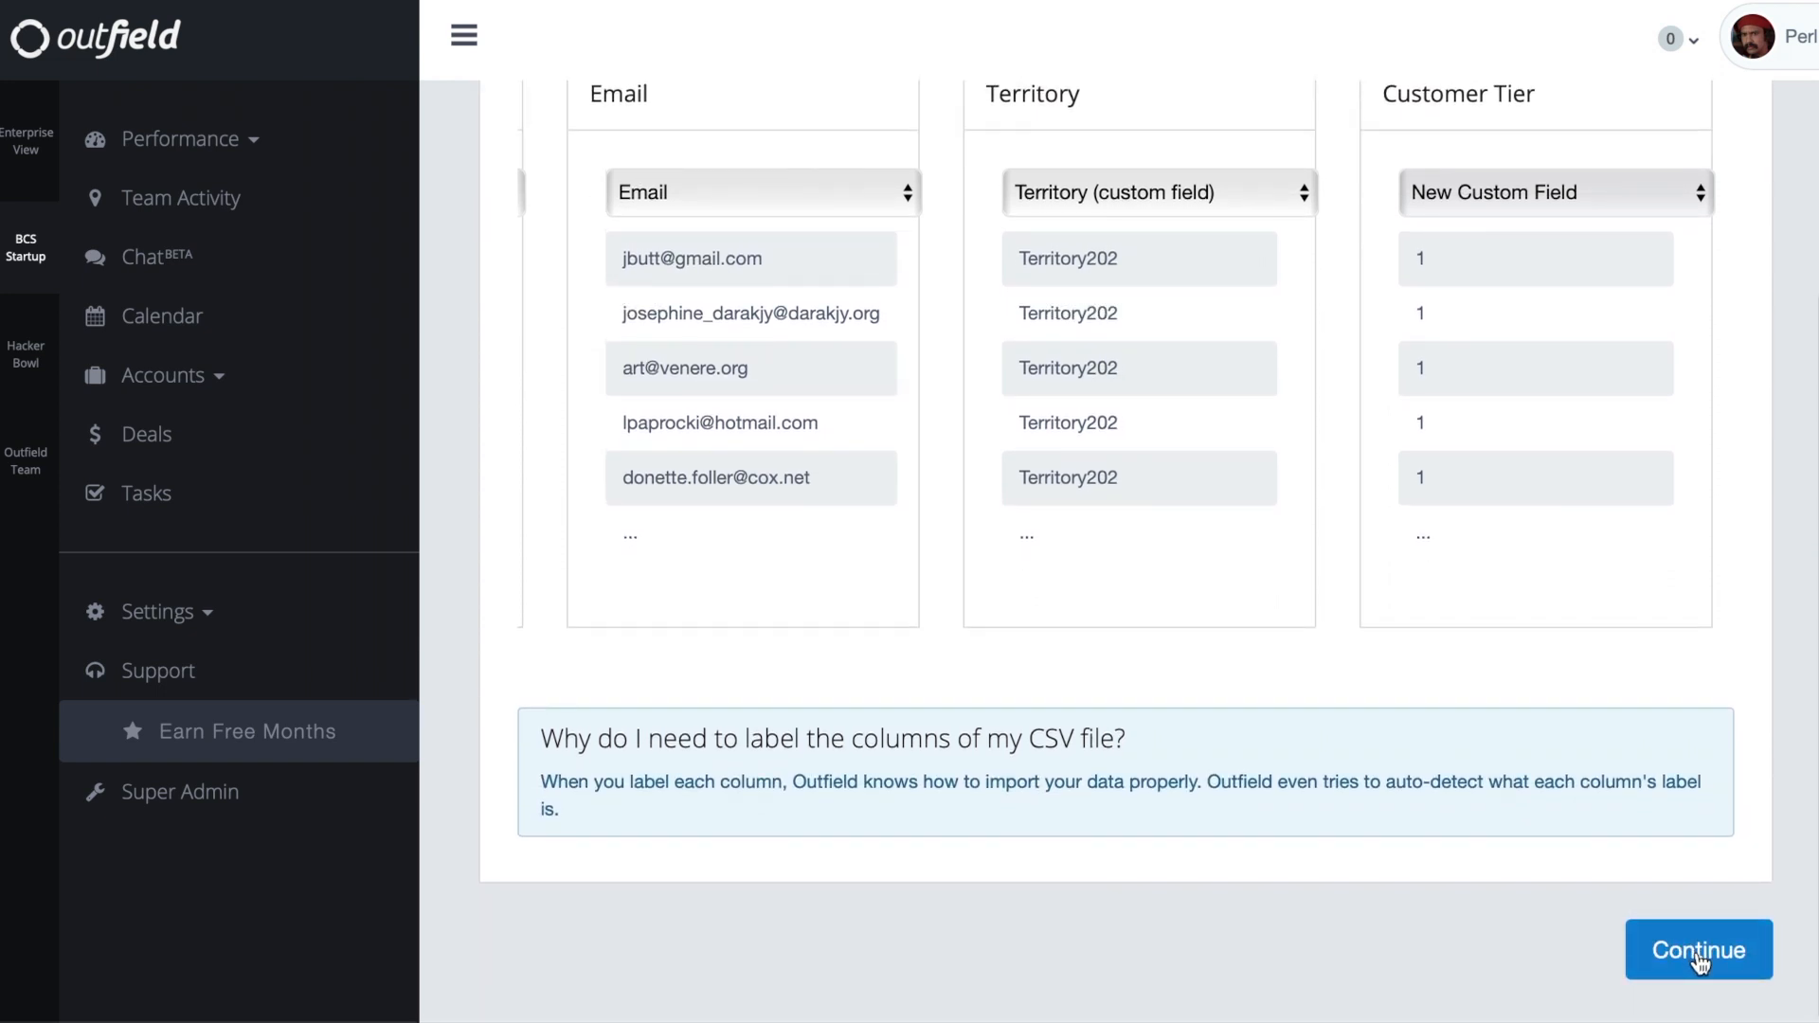
Continue to identifier selection, keeping Outfield Account ID and leaving other place attributes as is.
click(1698, 949)
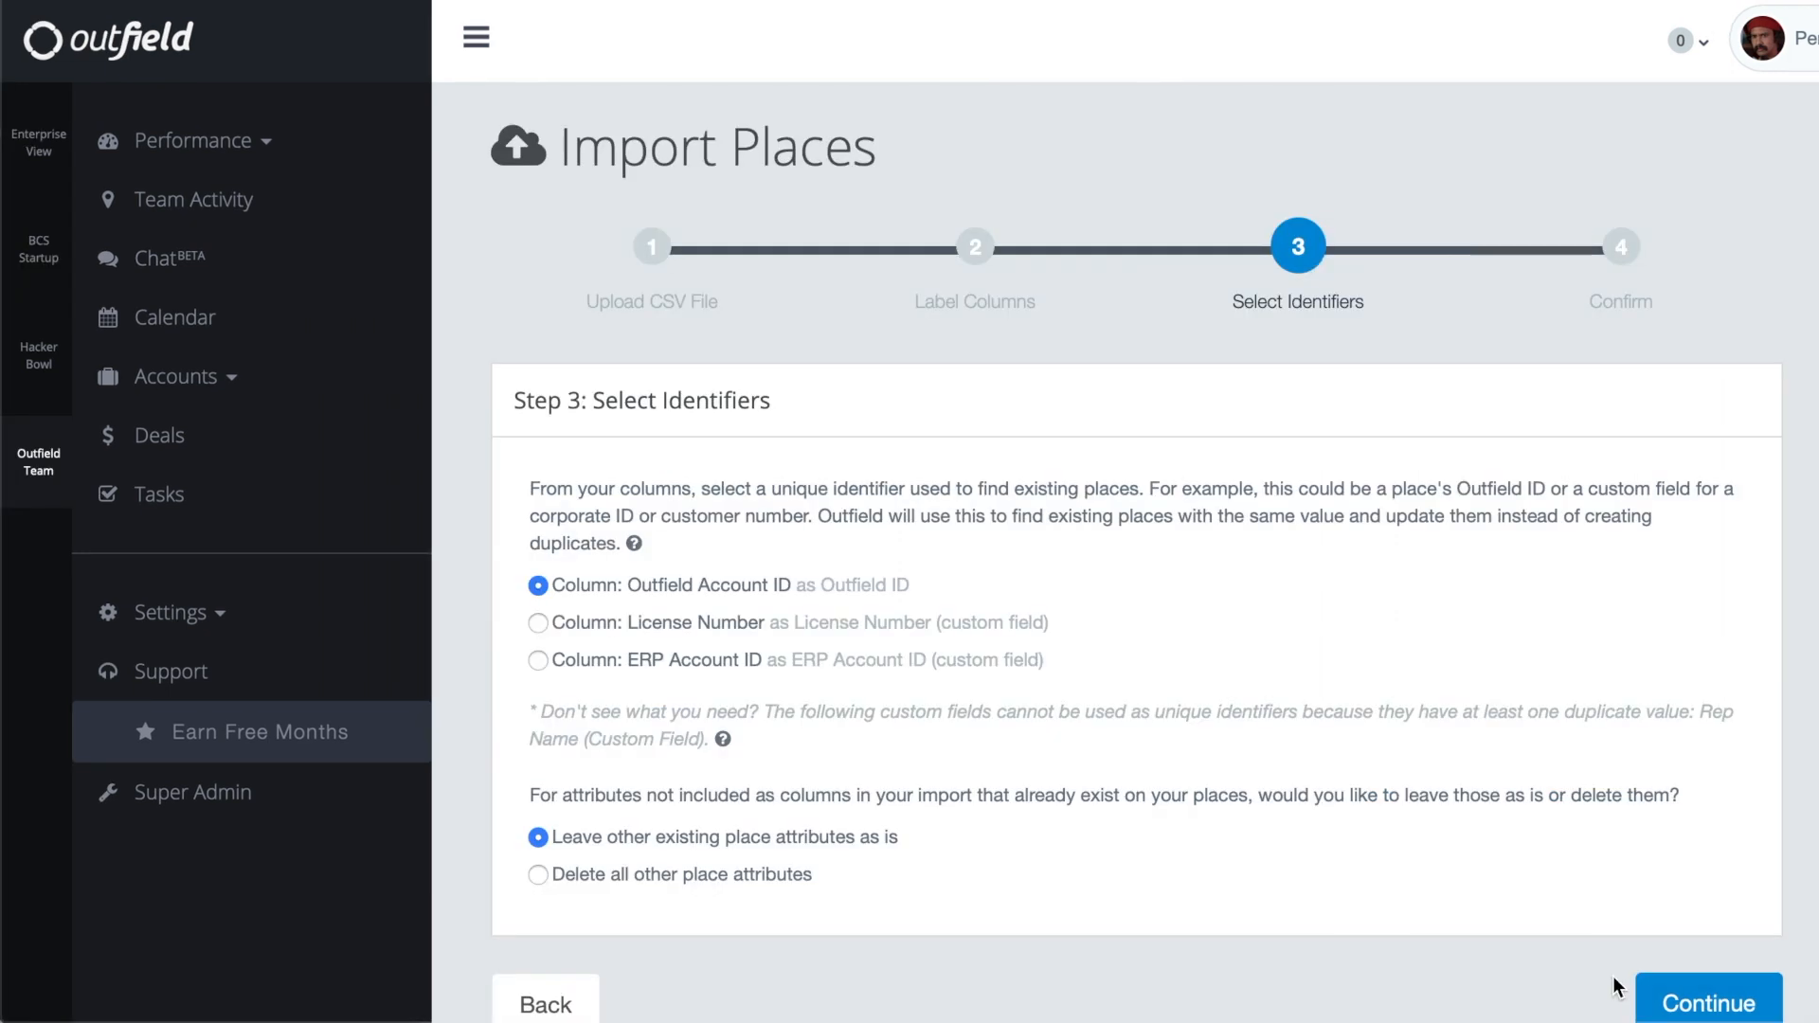
mouse_move(916, 634)
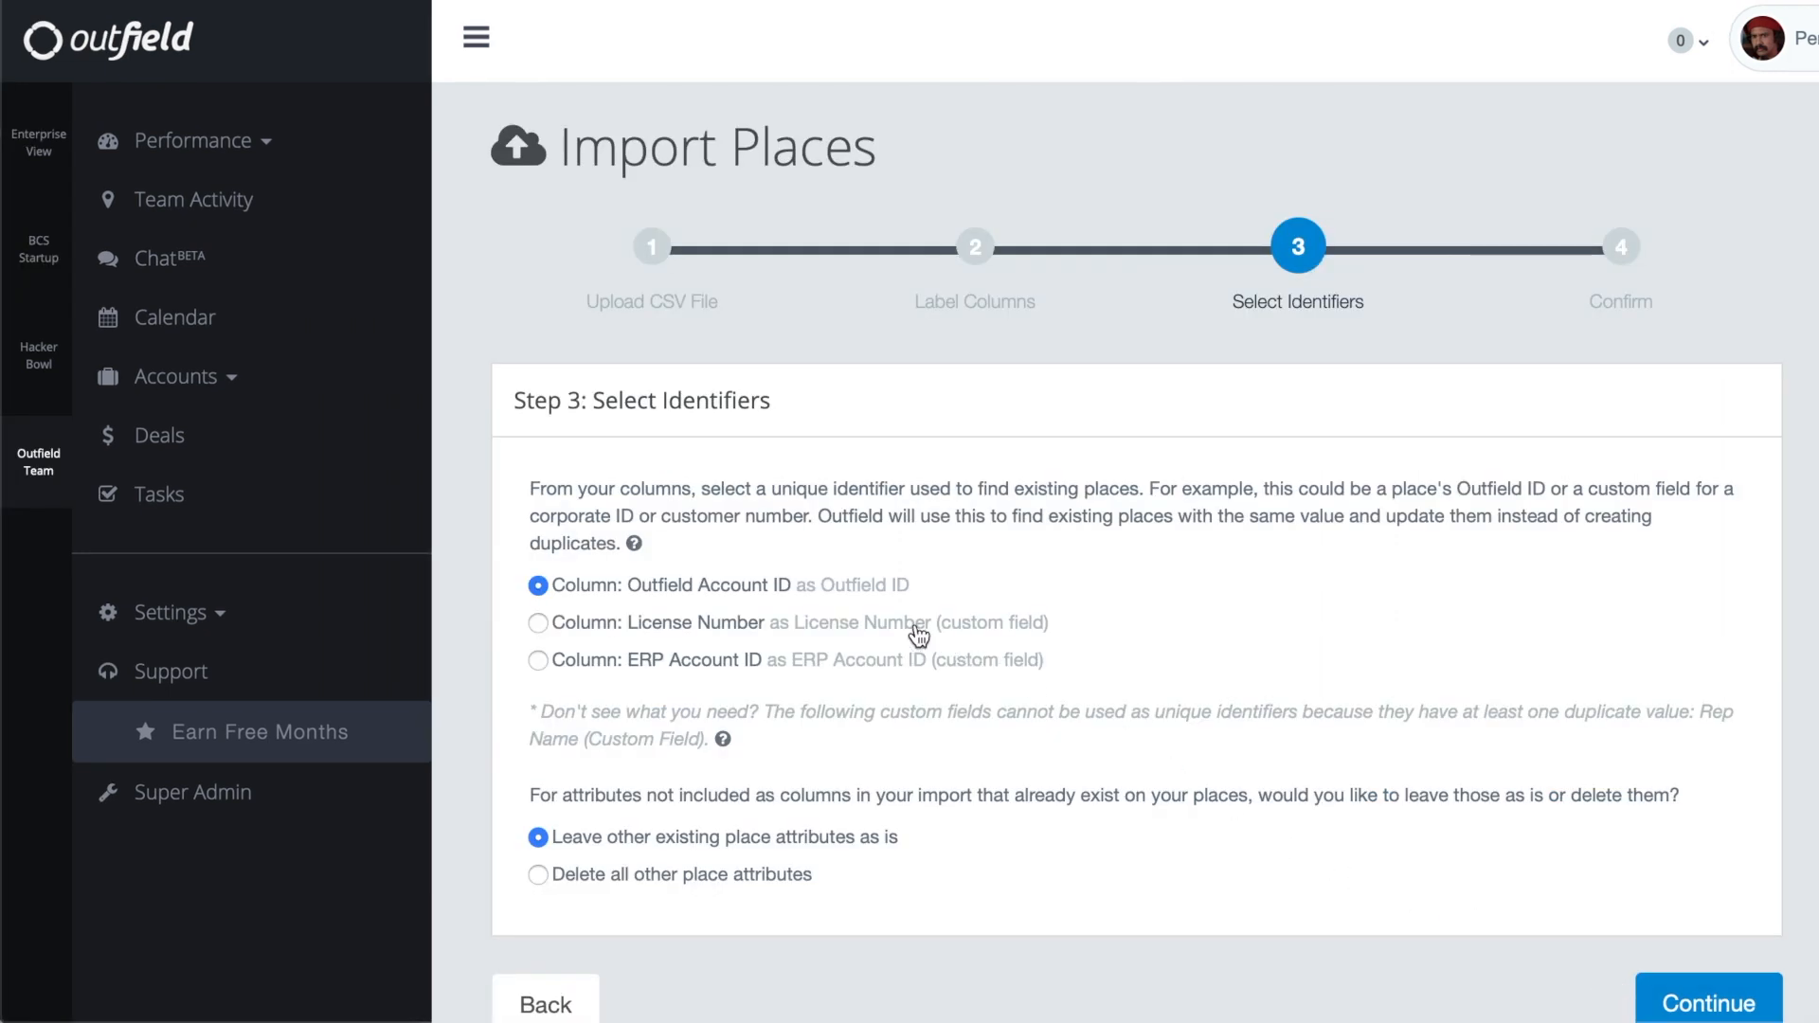
mouse_move(941, 593)
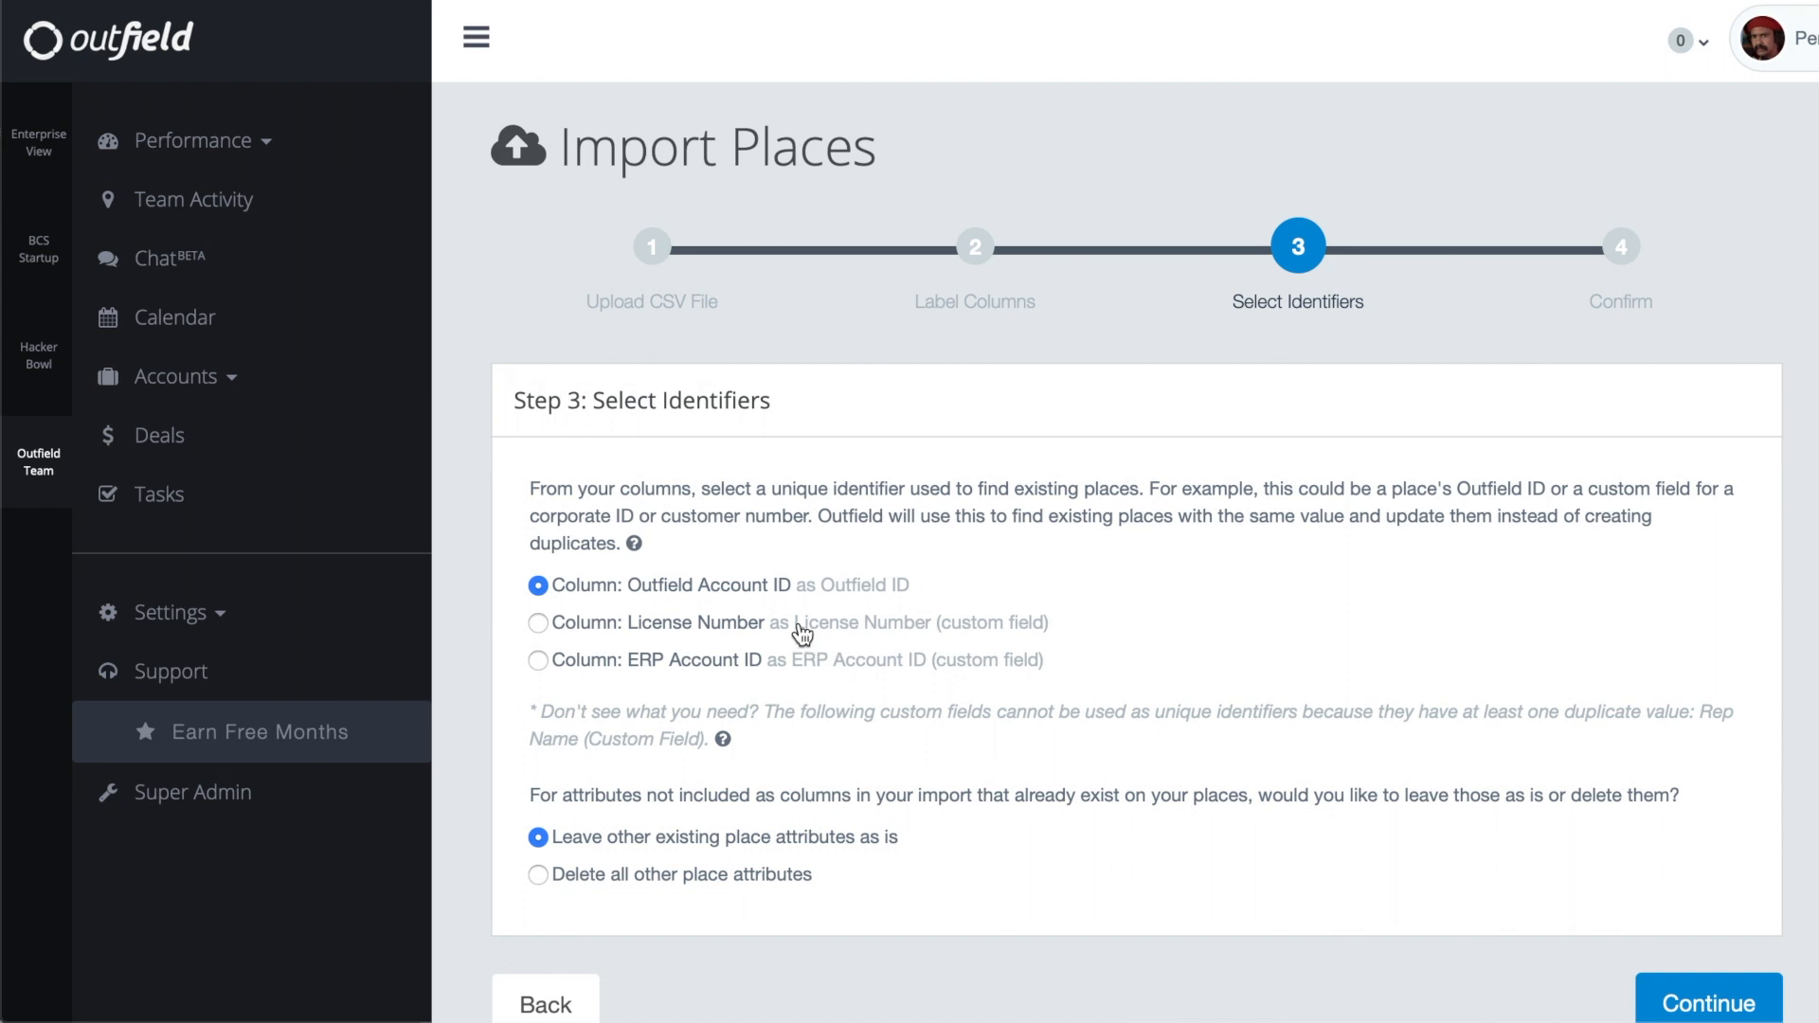
mouse_move(947, 680)
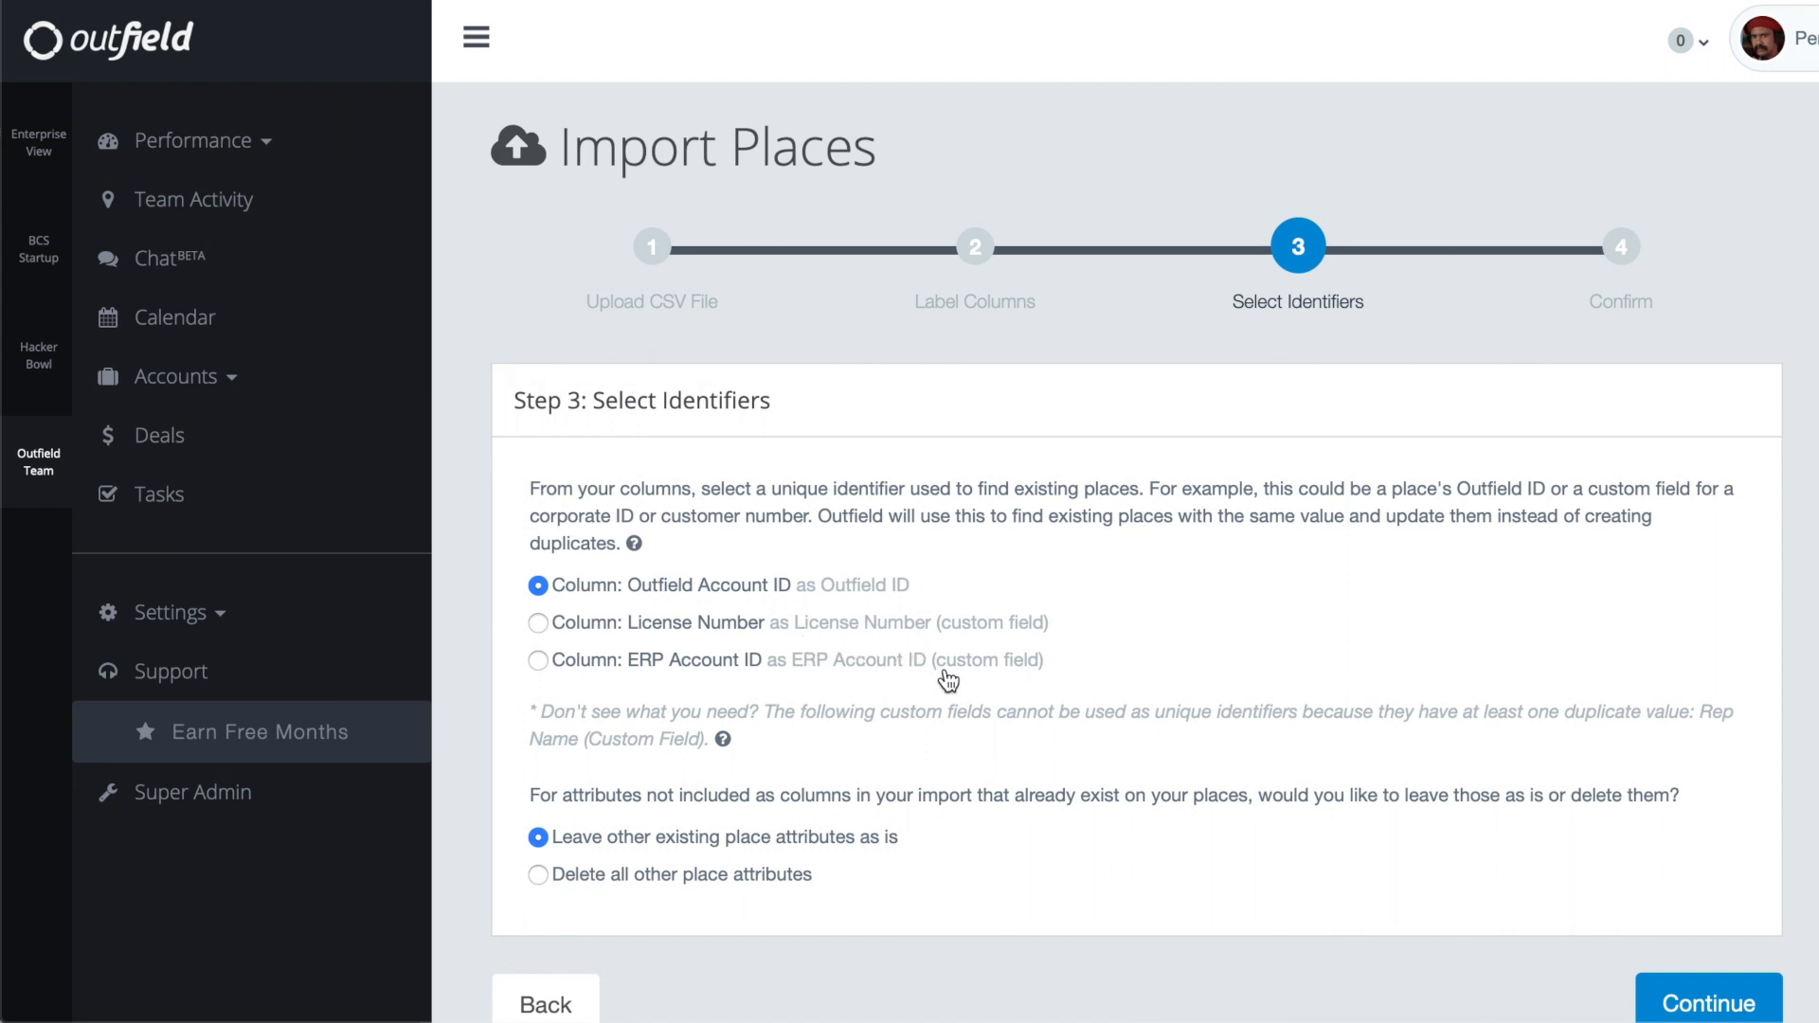
mouse_move(1055, 680)
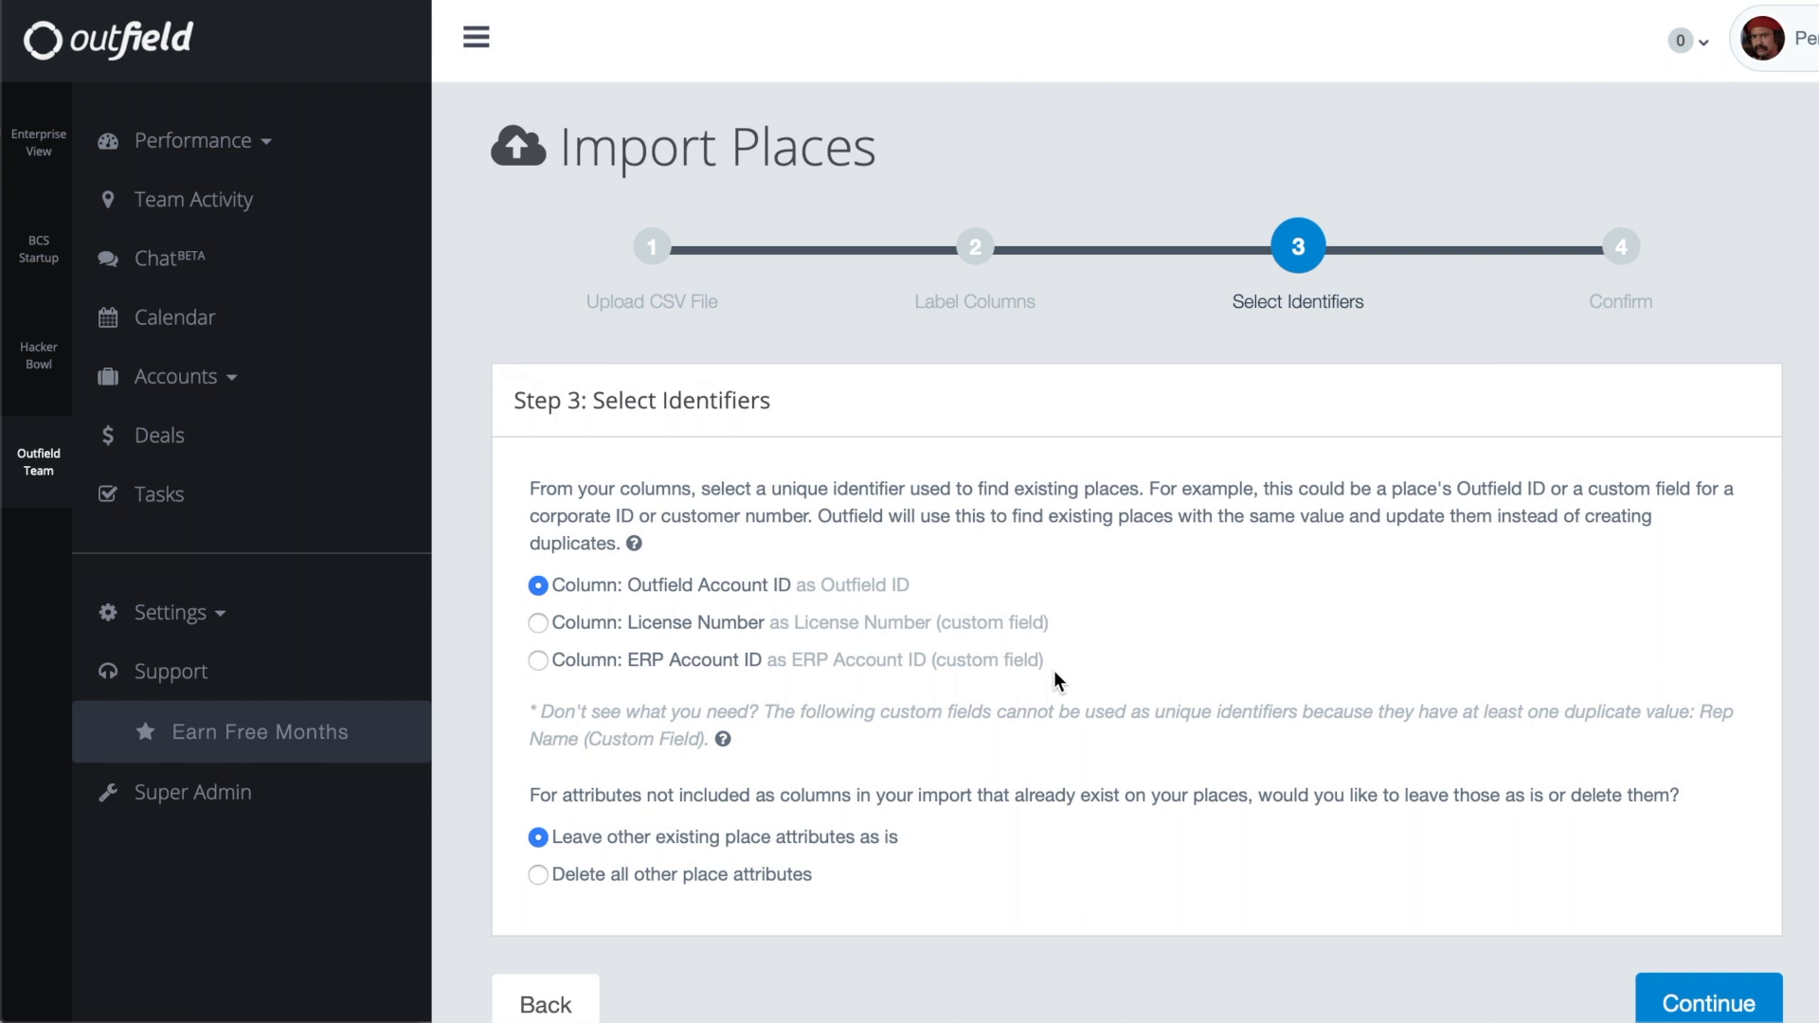
scroll(down, 3)
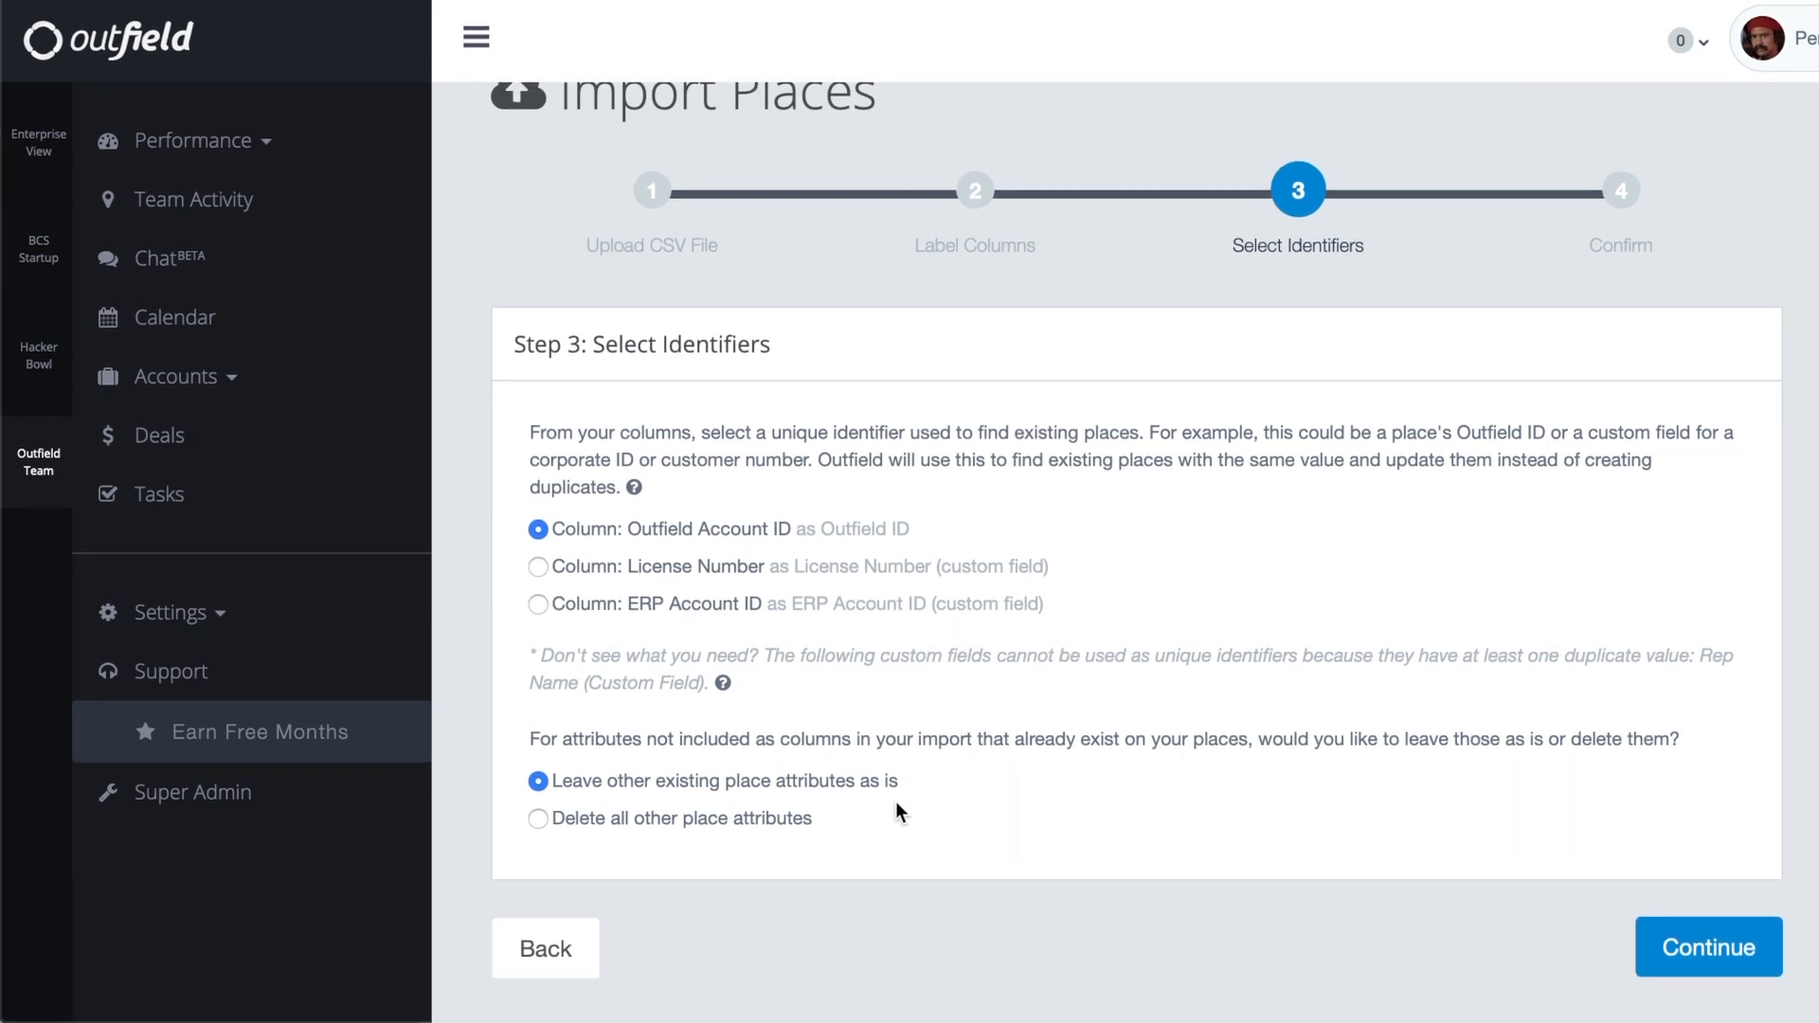
mouse_move(873, 820)
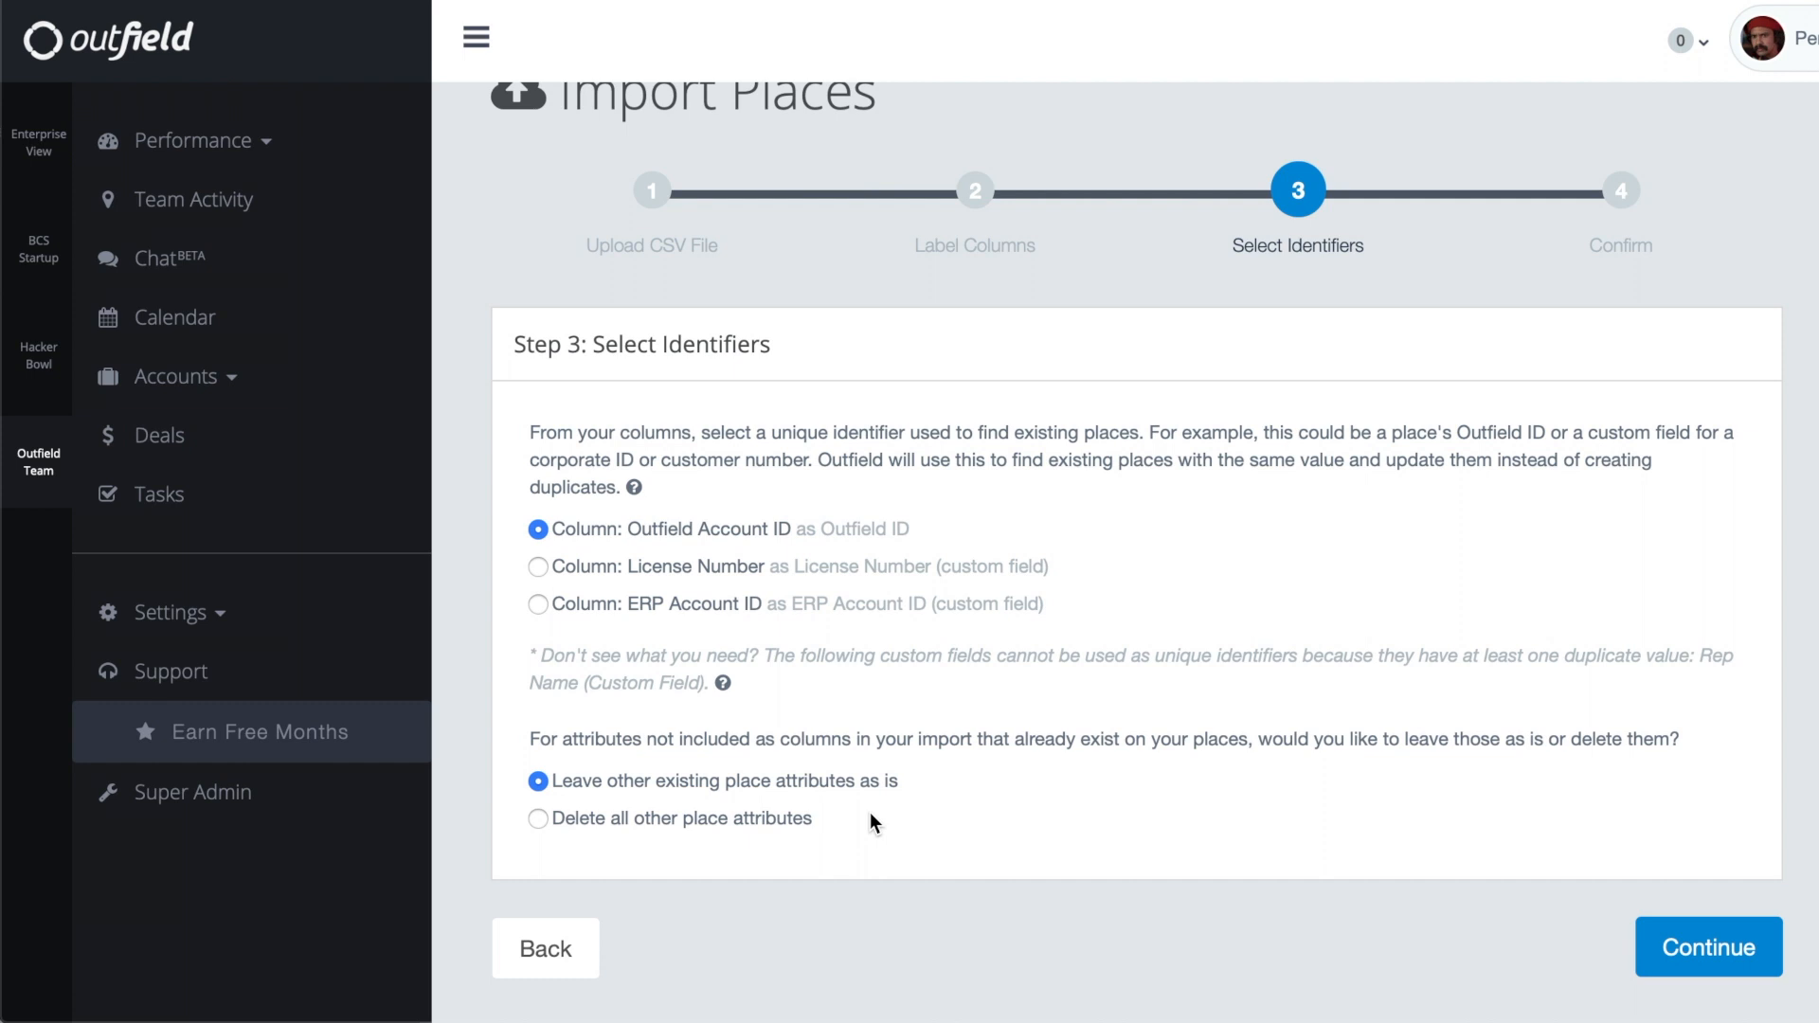
Continue to confirmation and start the places update import.
click(1707, 947)
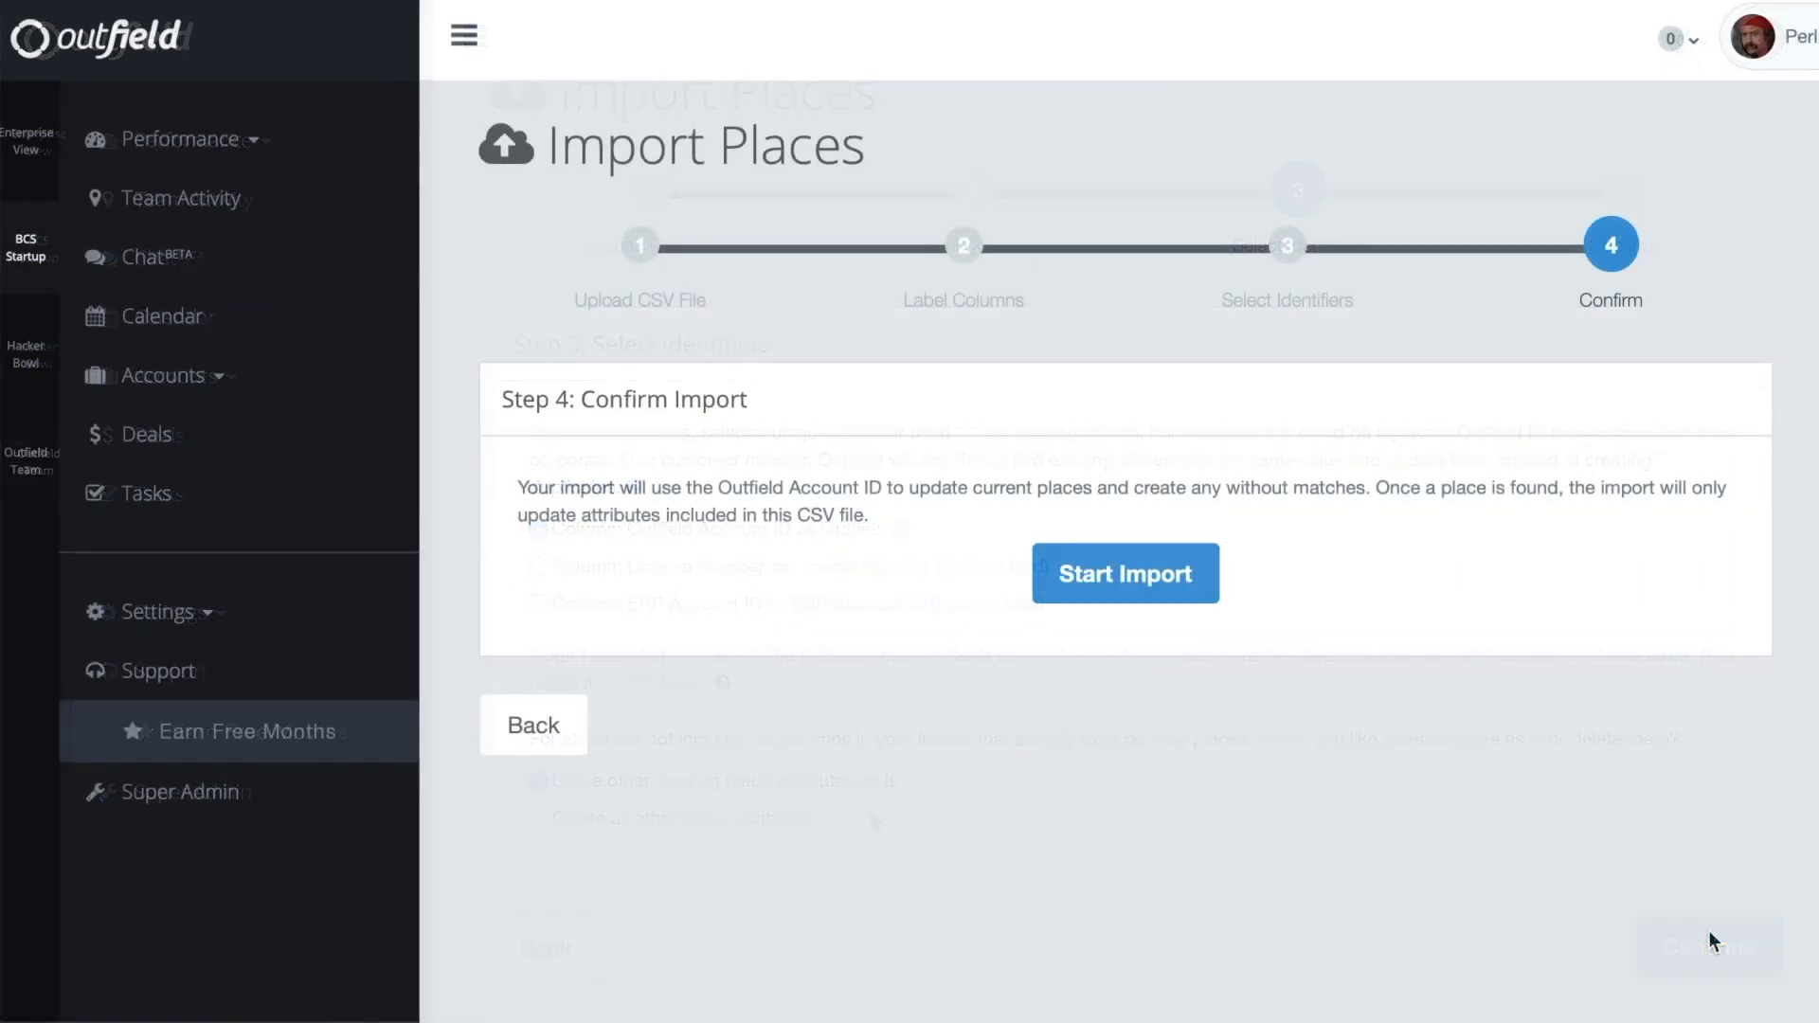
click(1123, 572)
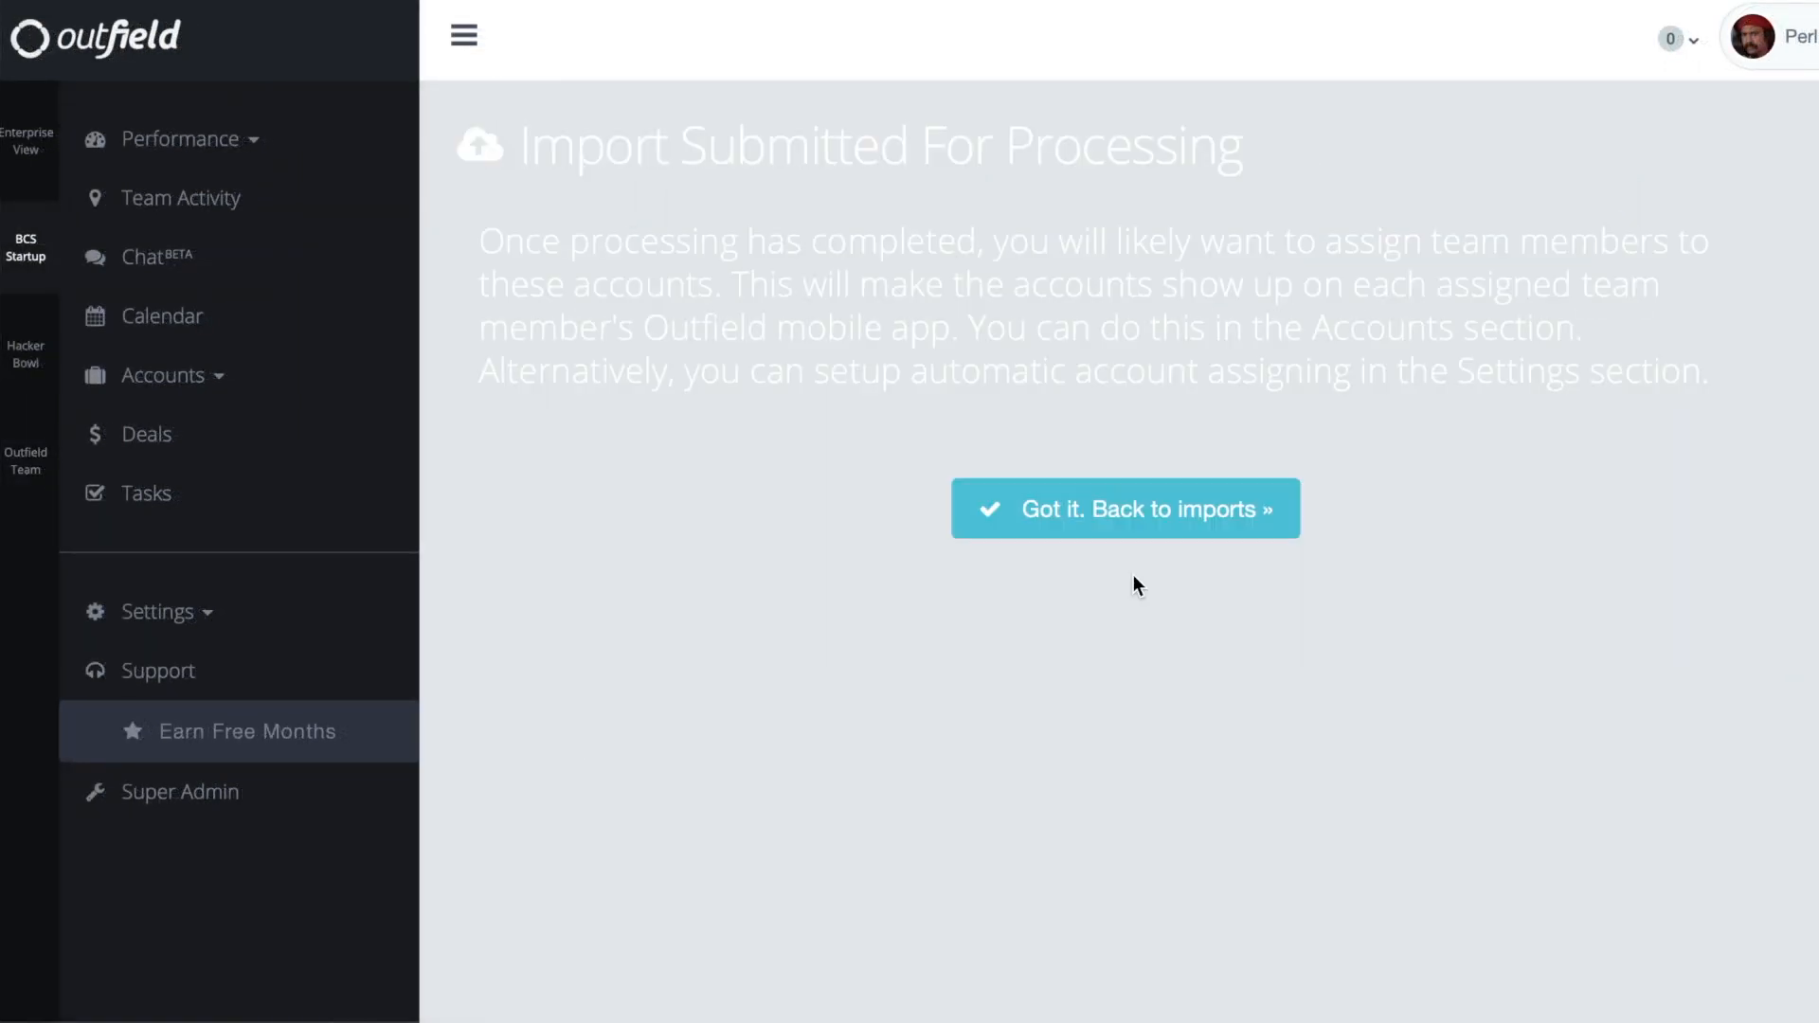